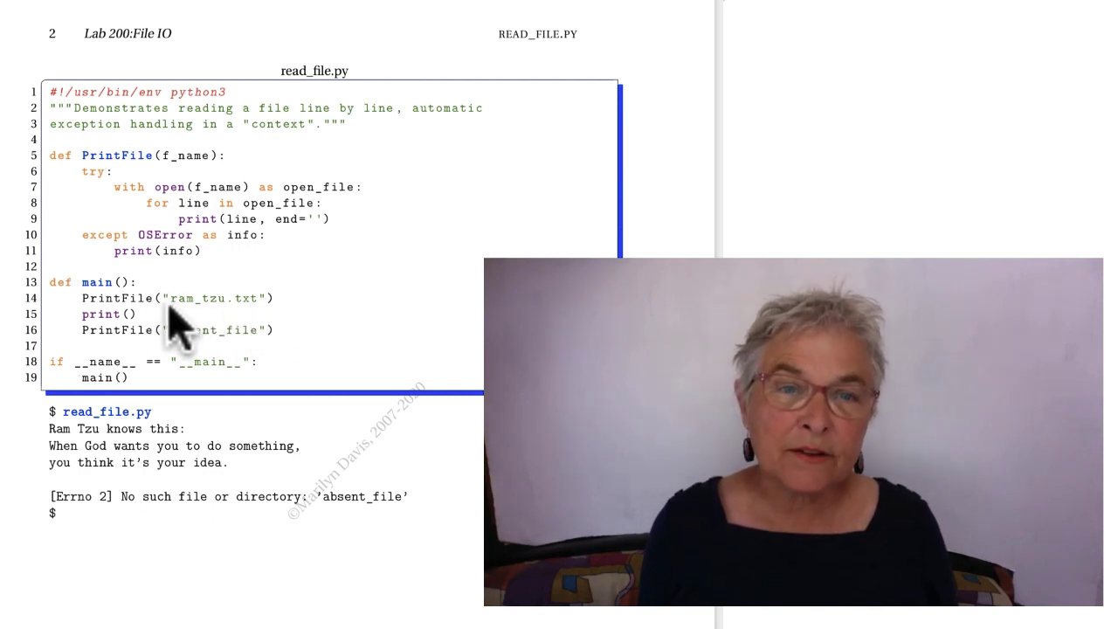
pyautogui.moveTo(267, 332)
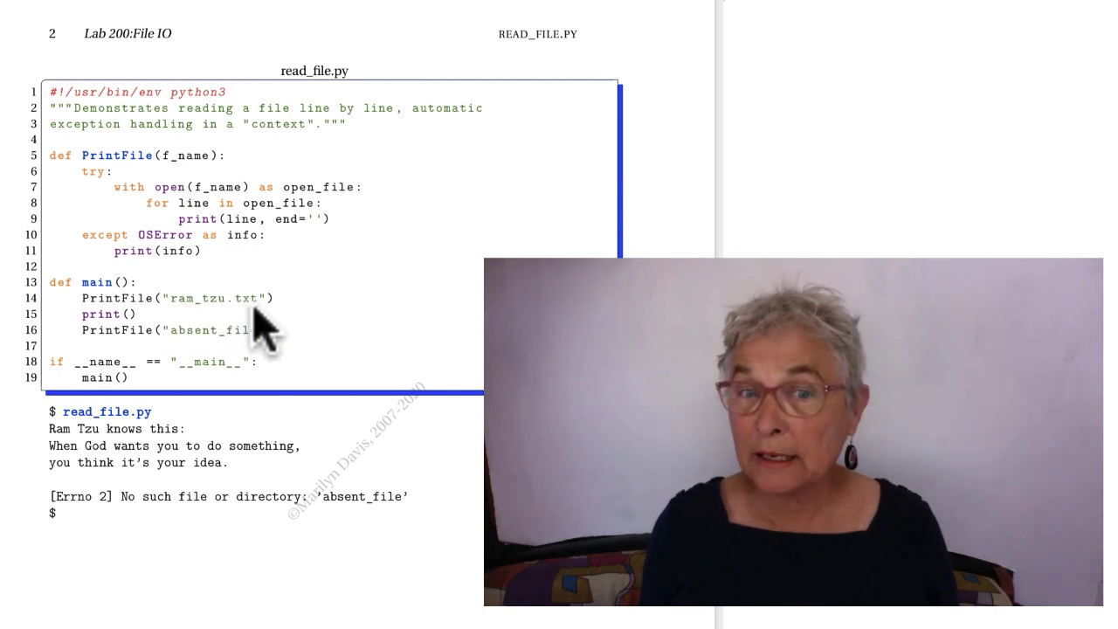
pyautogui.moveTo(175, 315)
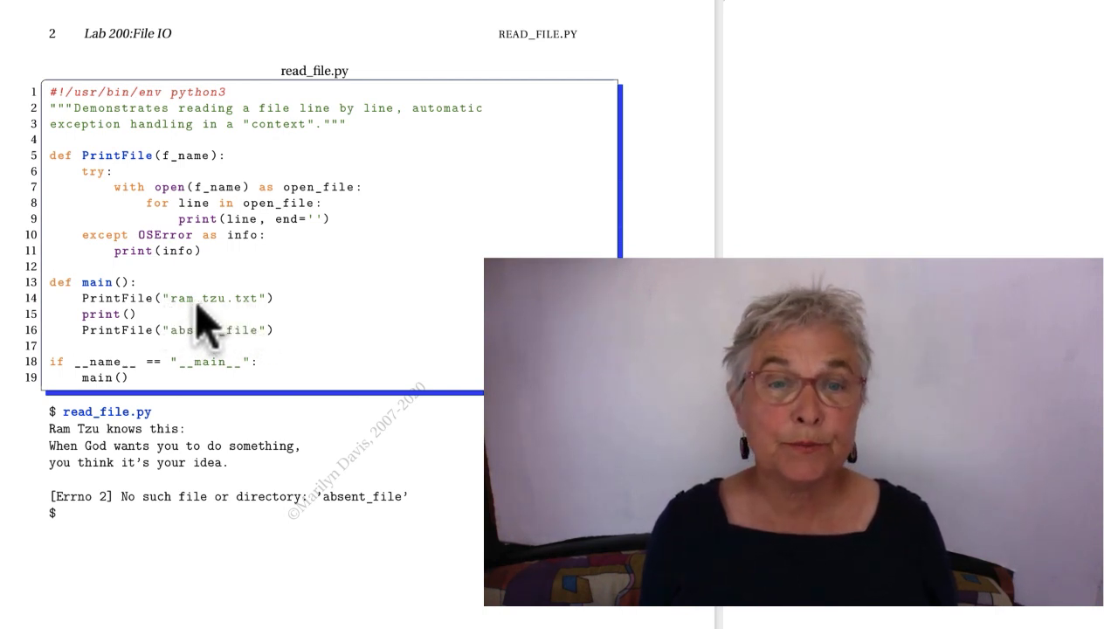
pyautogui.moveTo(249, 328)
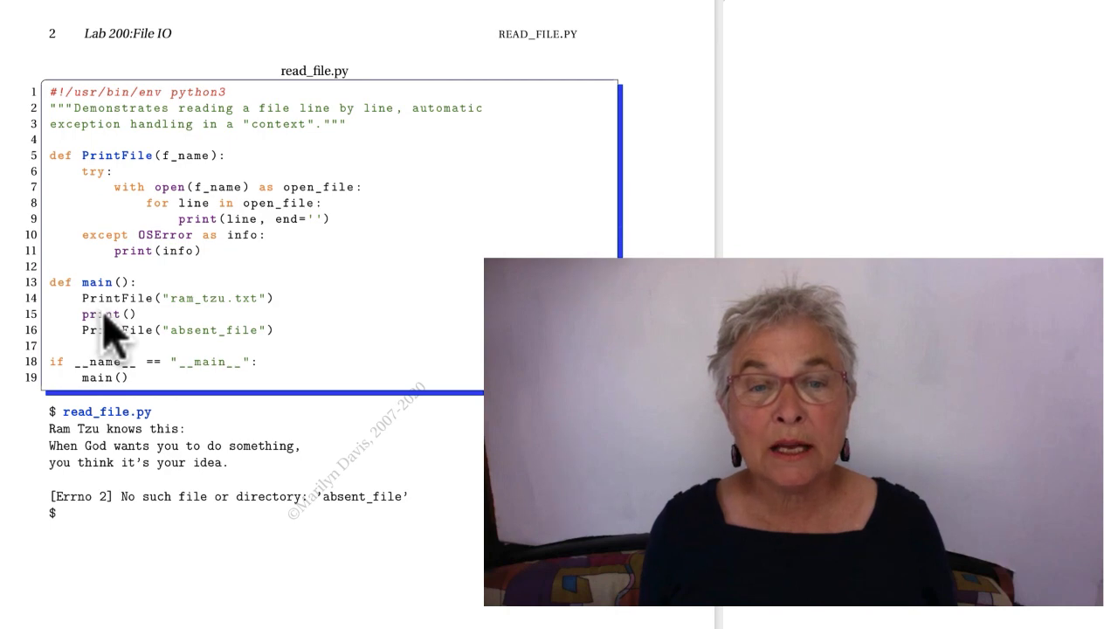
pyautogui.moveTo(210, 358)
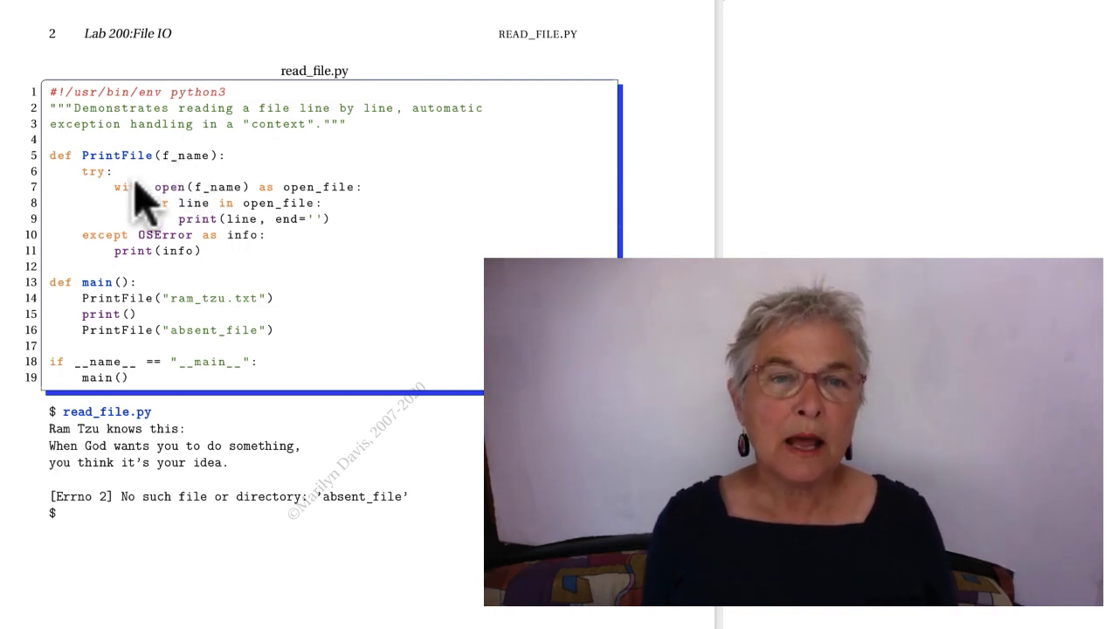
pyautogui.moveTo(104, 262)
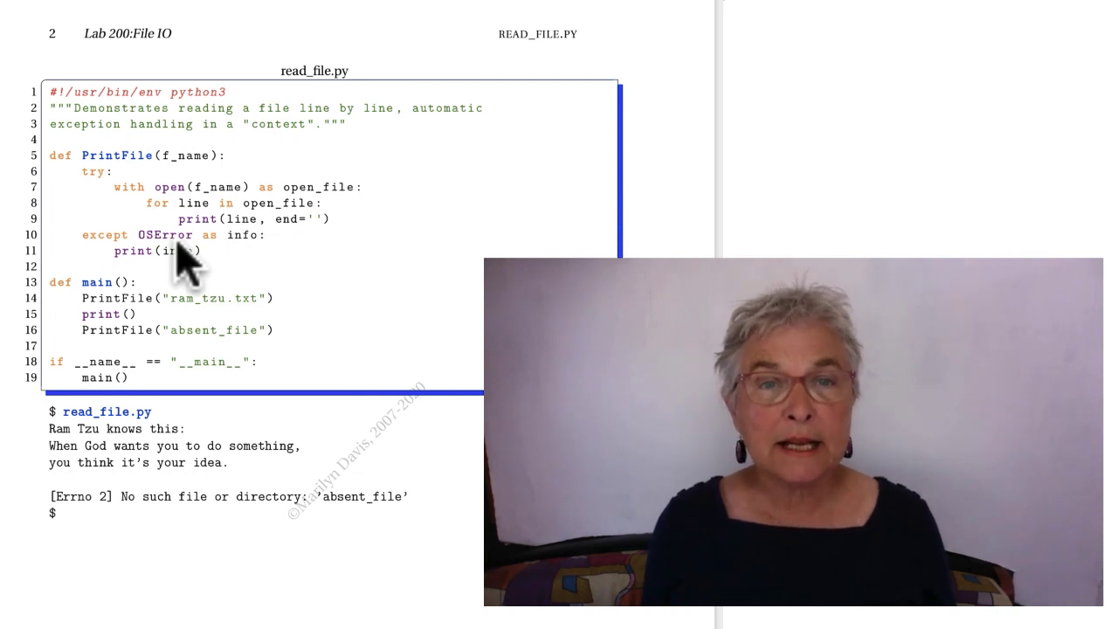
pyautogui.moveTo(170, 205)
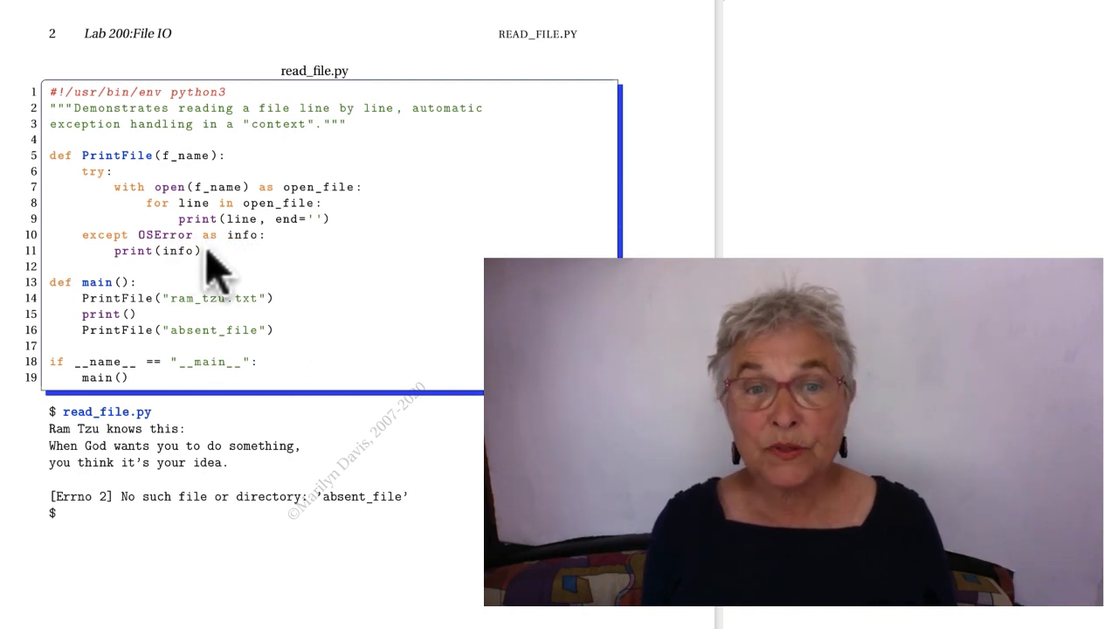
pyautogui.moveTo(162, 271)
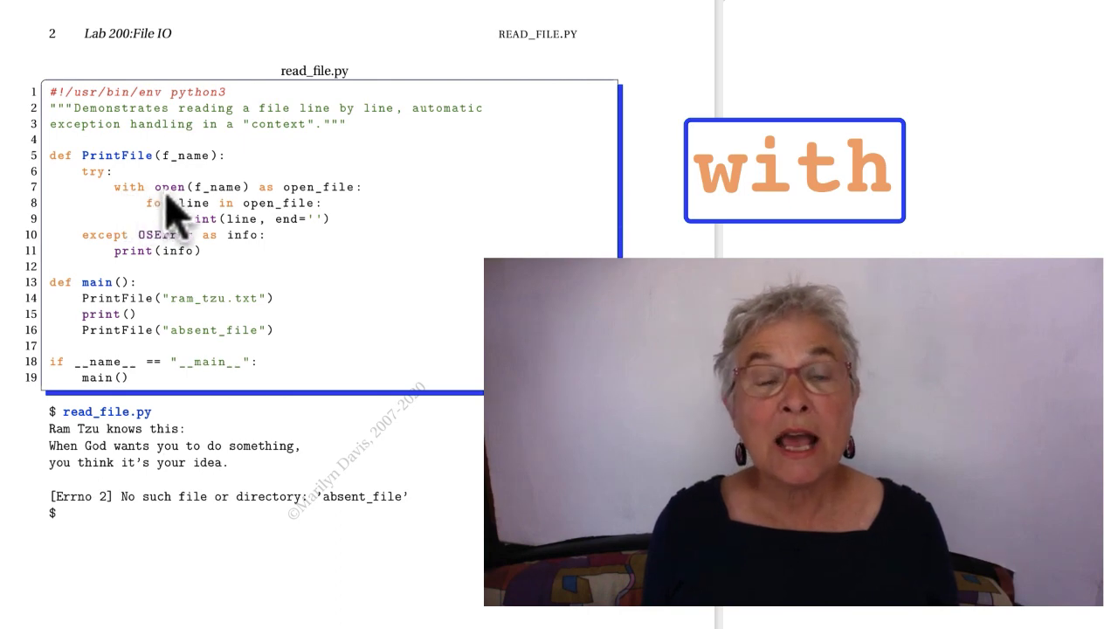
pyautogui.moveTo(214, 223)
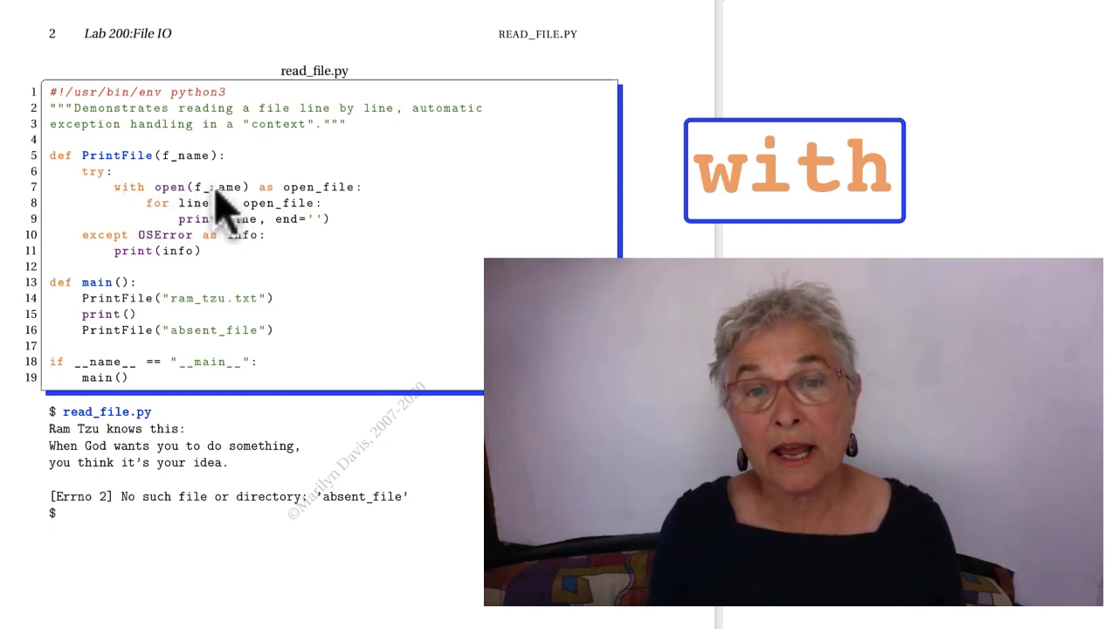
pyautogui.moveTo(280, 214)
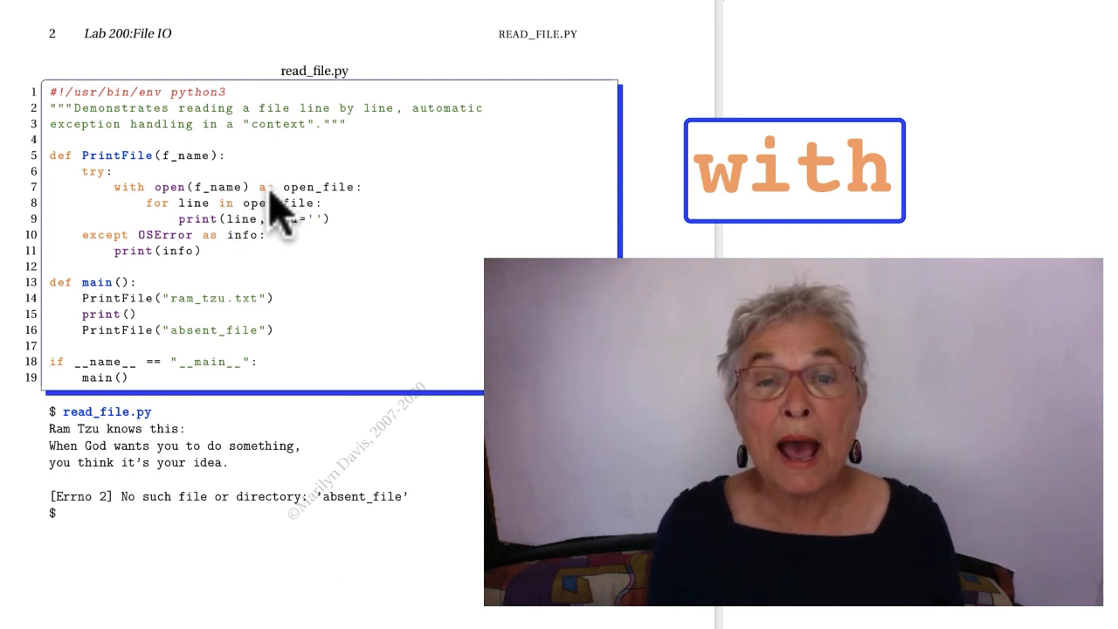
pyautogui.moveTo(323, 199)
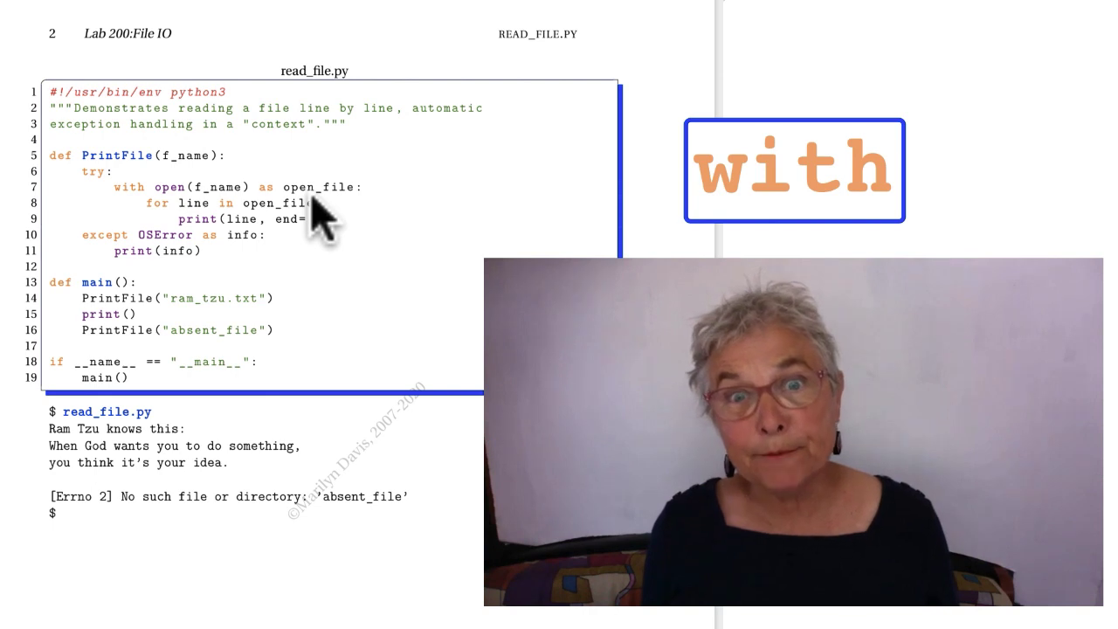
pyautogui.moveTo(349, 205)
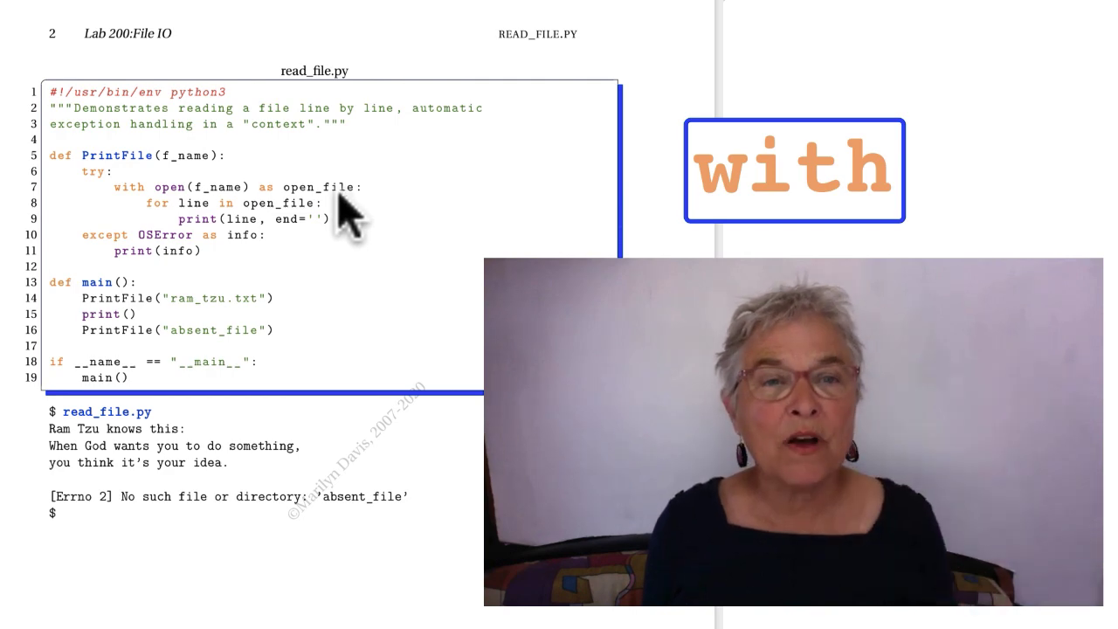
pyautogui.moveTo(162, 209)
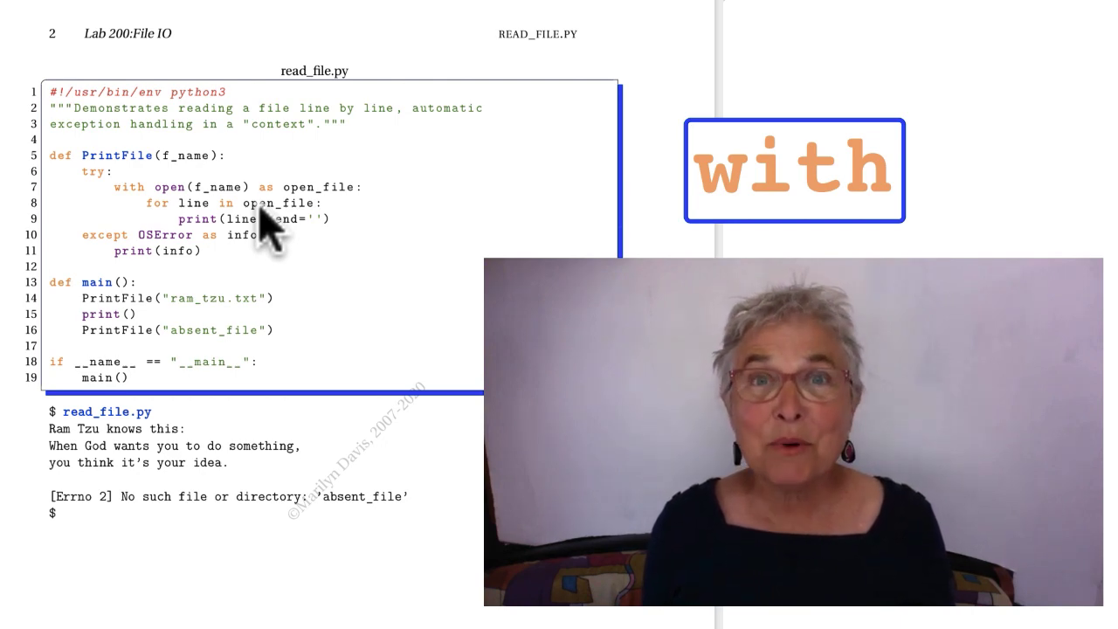
pyautogui.moveTo(206, 253)
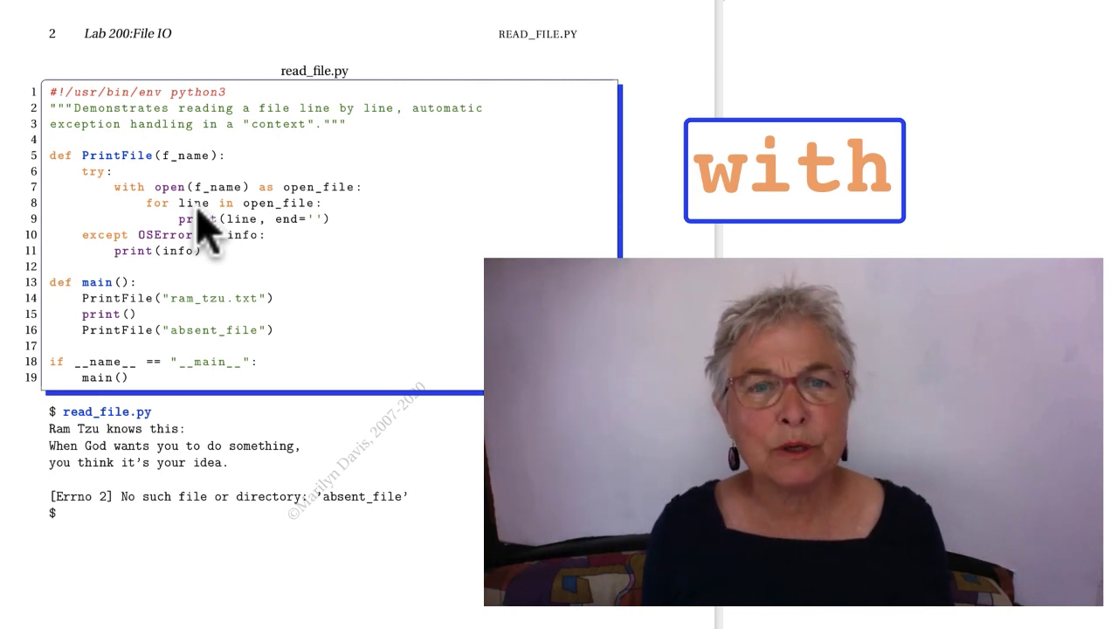
pyautogui.moveTo(253, 245)
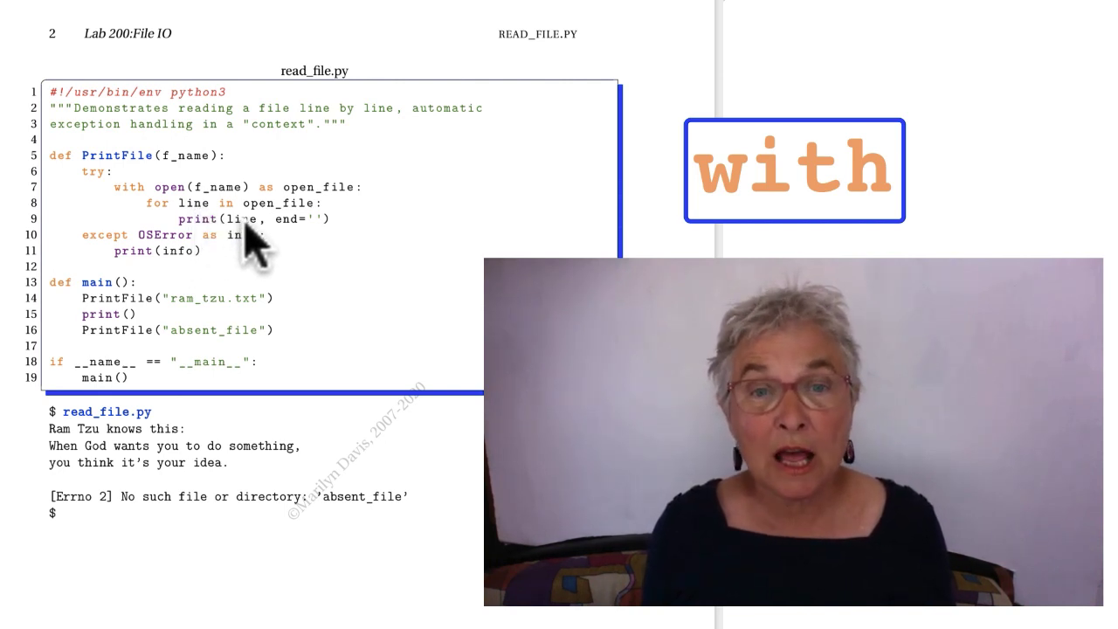
pyautogui.moveTo(315, 249)
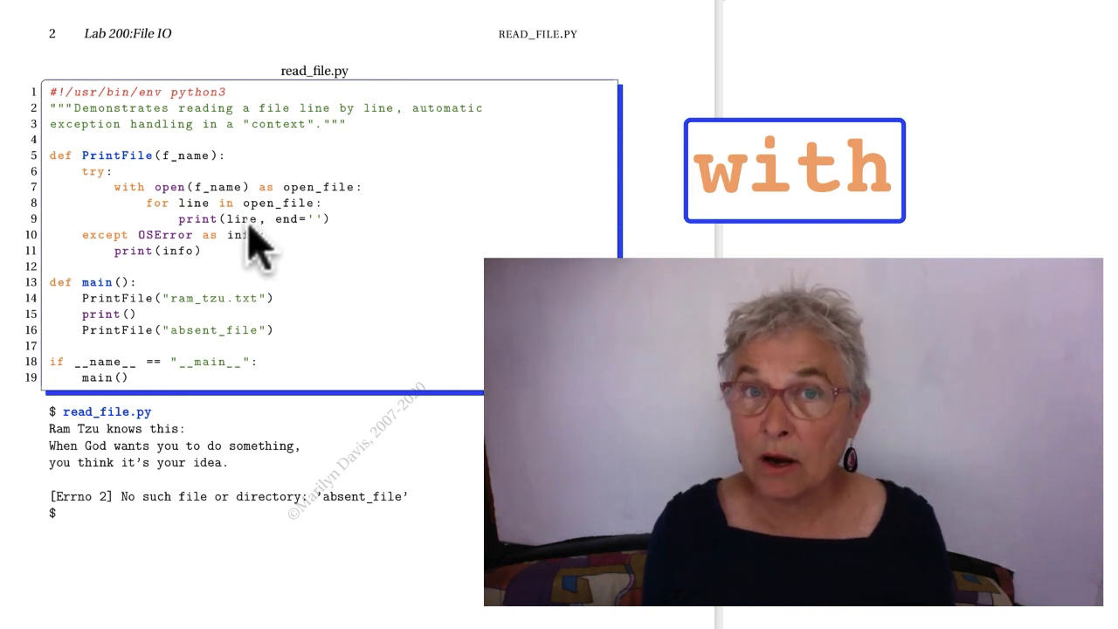
pyautogui.moveTo(219, 253)
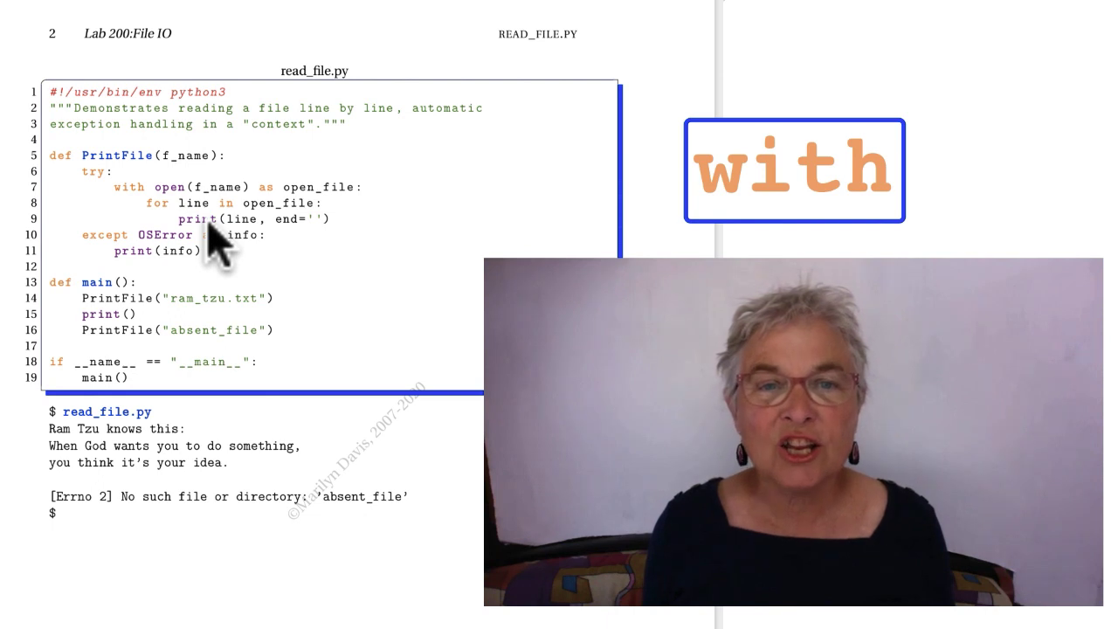
pyautogui.moveTo(315, 249)
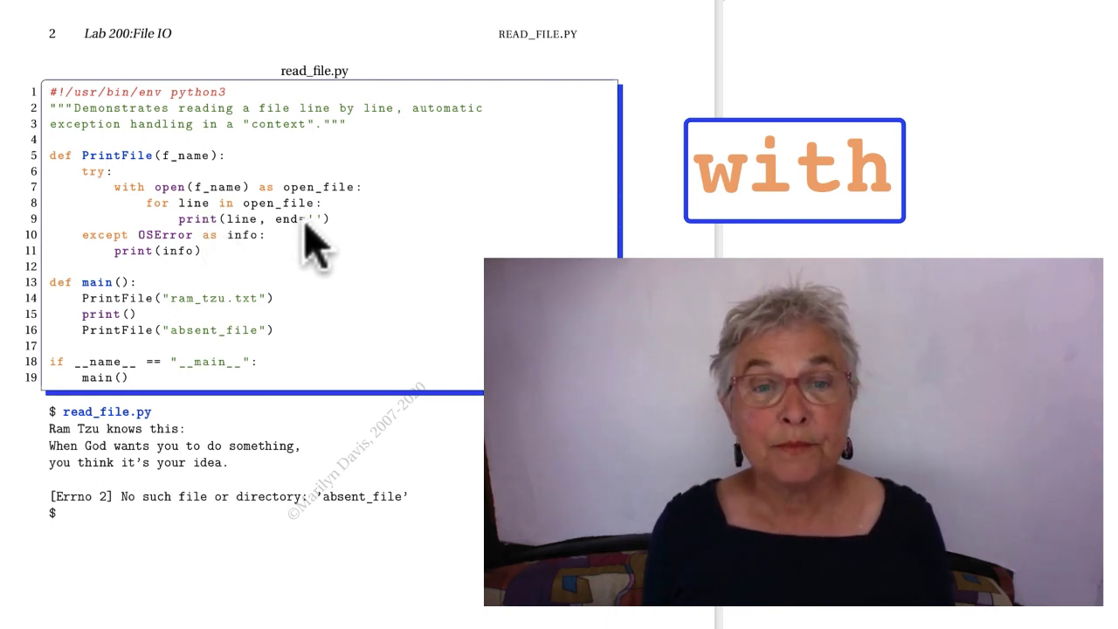
pyautogui.moveTo(236, 415)
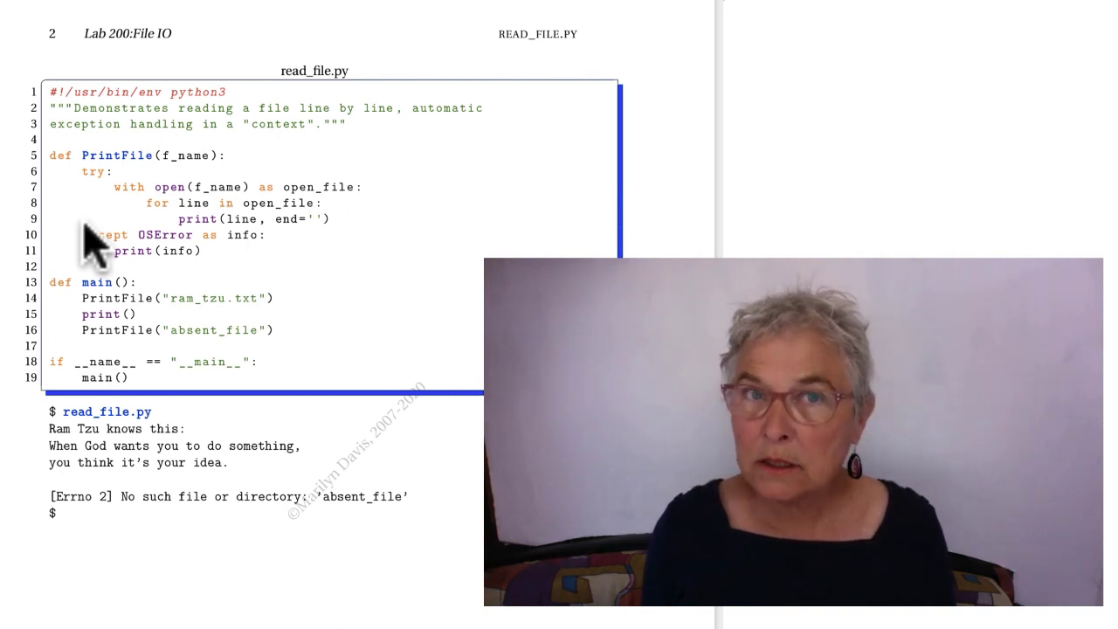
pyautogui.moveTo(174, 192)
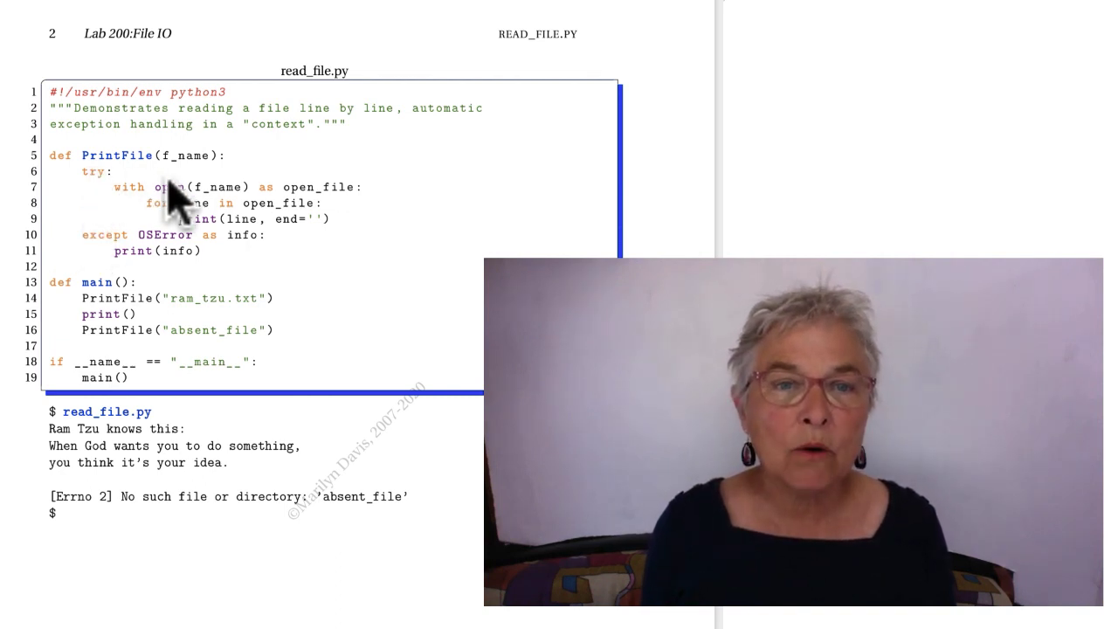
pyautogui.moveTo(157, 262)
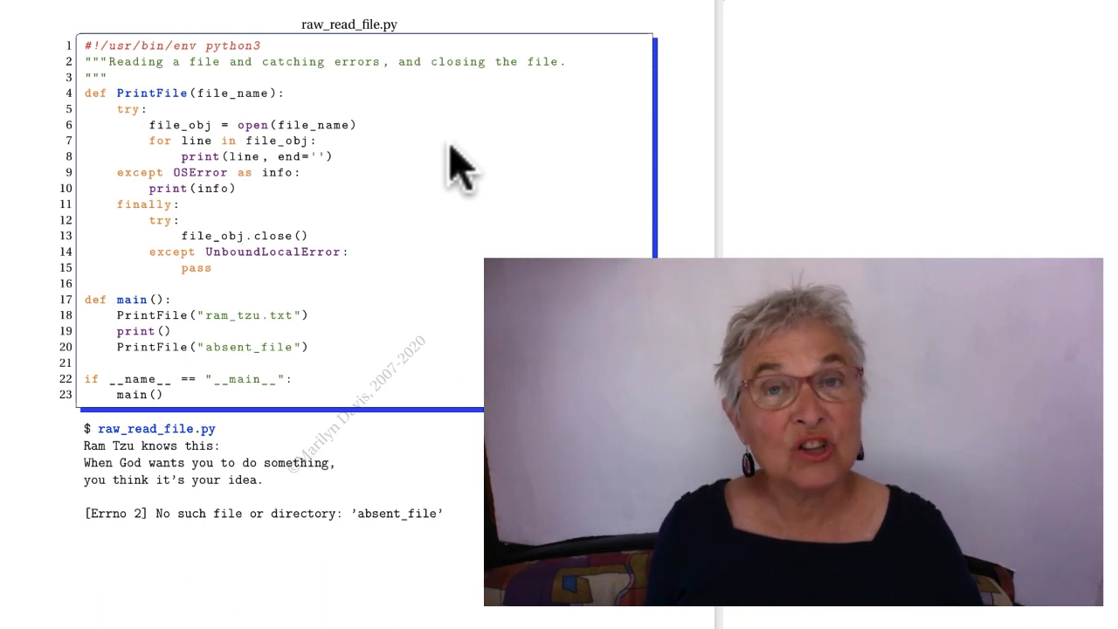
pyautogui.moveTo(406, 293)
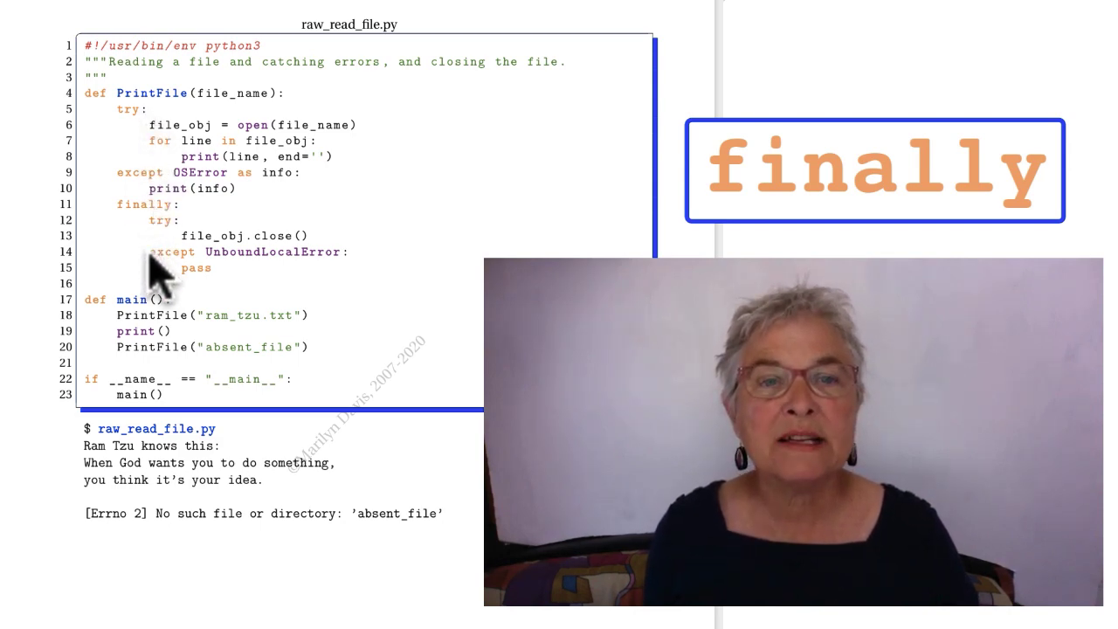
pyautogui.moveTo(149, 183)
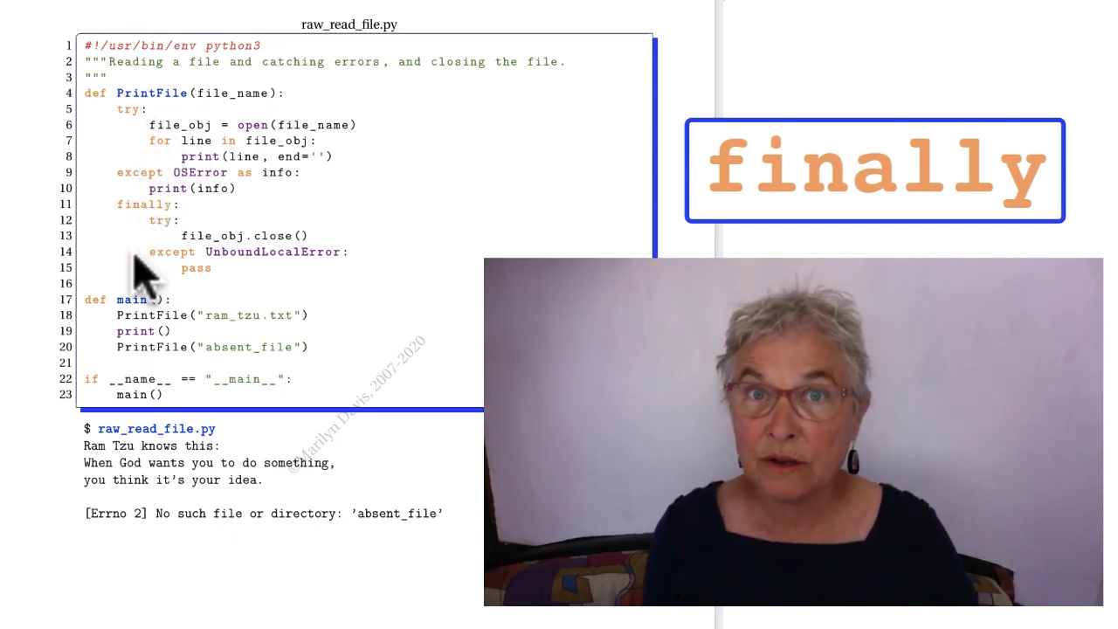
pyautogui.moveTo(139, 227)
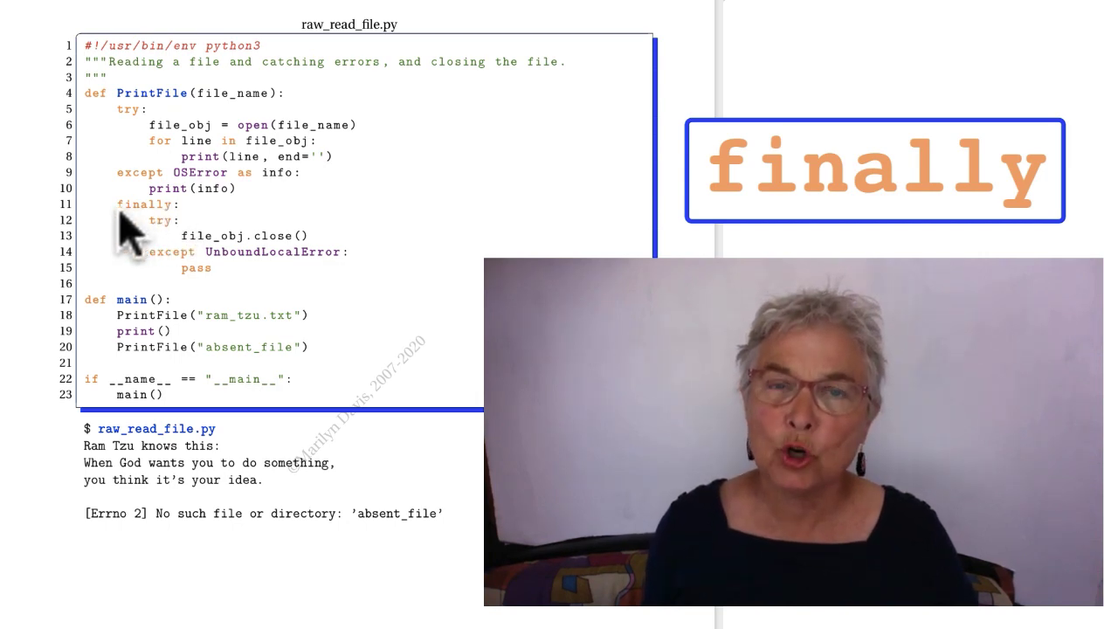
pyautogui.moveTo(171, 232)
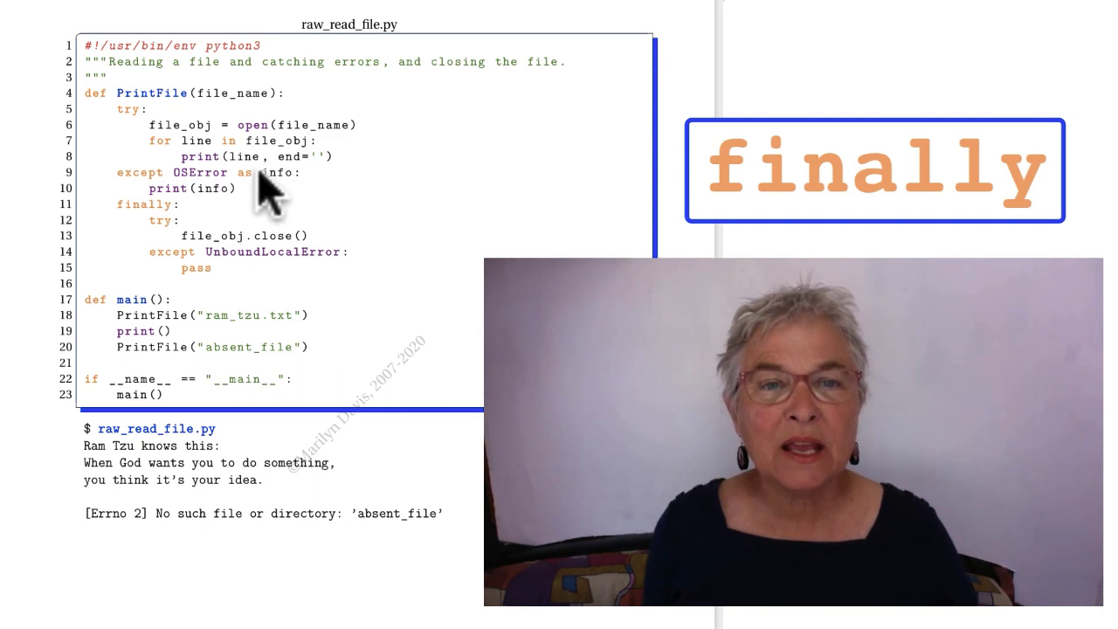
pyautogui.moveTo(214, 210)
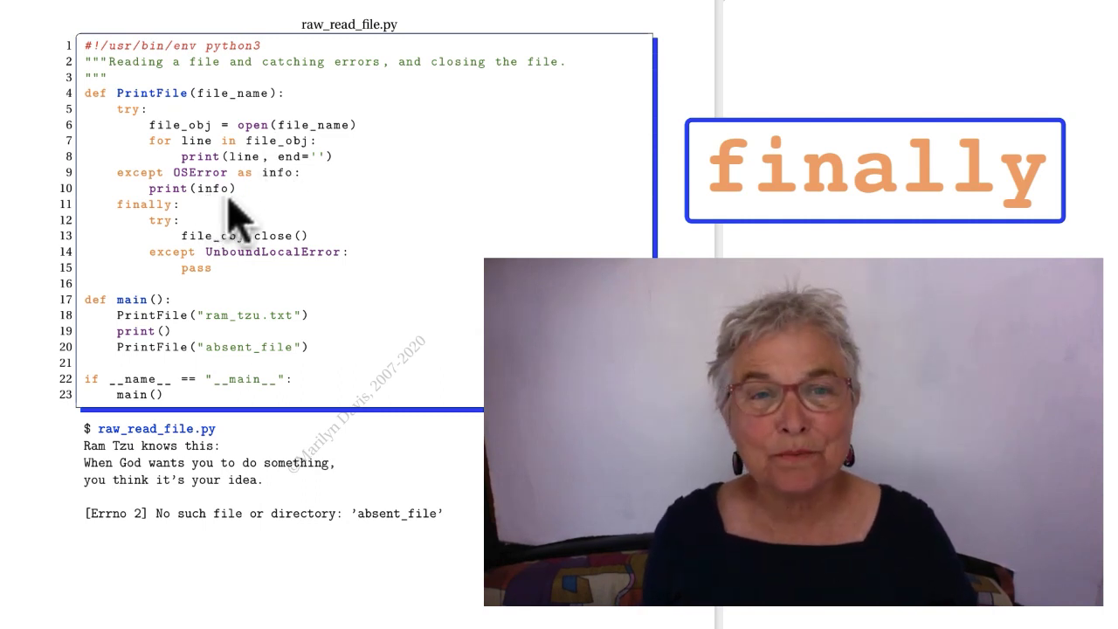
pyautogui.moveTo(262, 140)
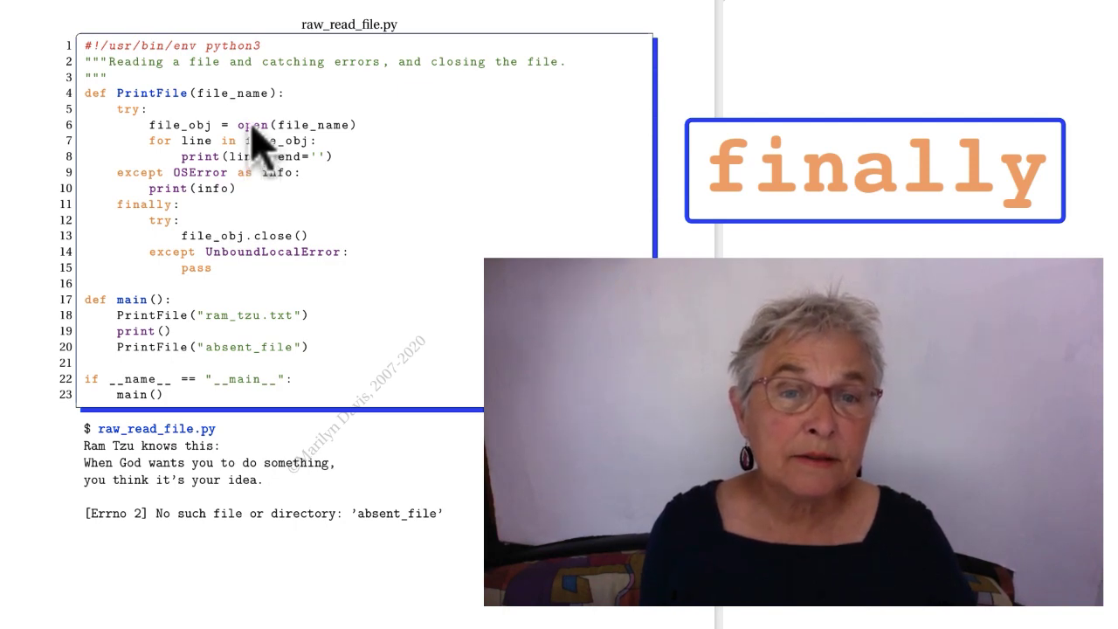
pyautogui.moveTo(222, 267)
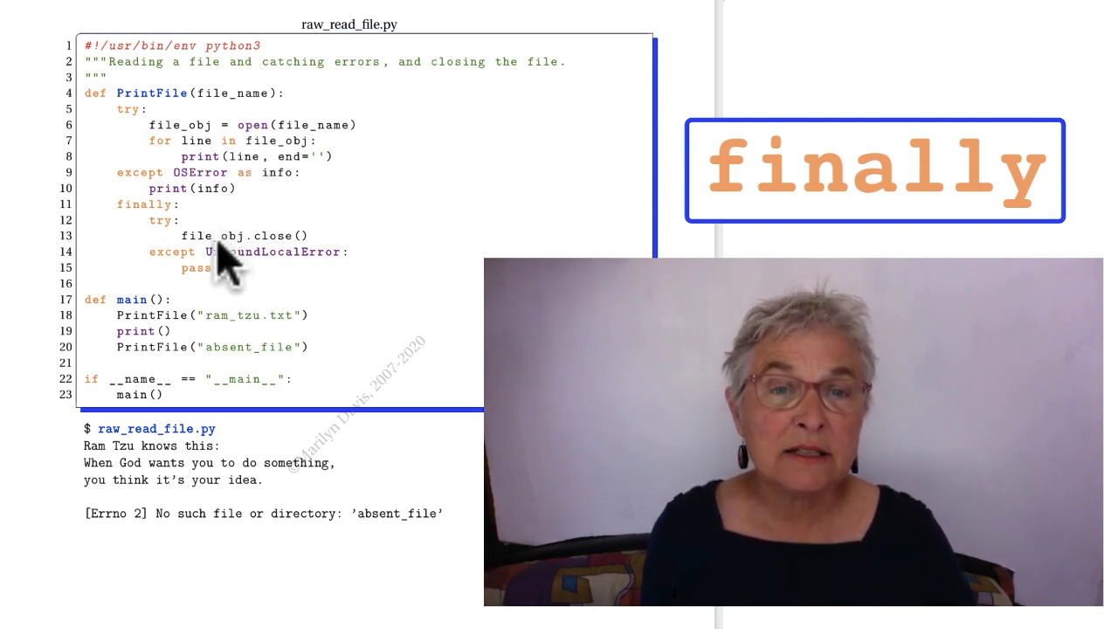
pyautogui.moveTo(297, 262)
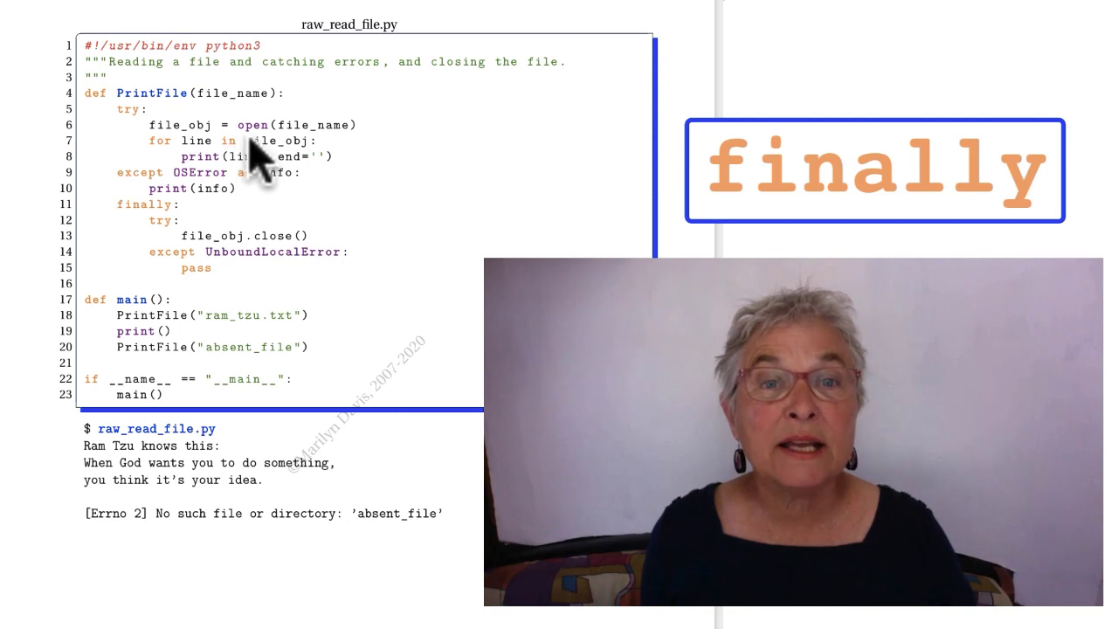
pyautogui.moveTo(234, 197)
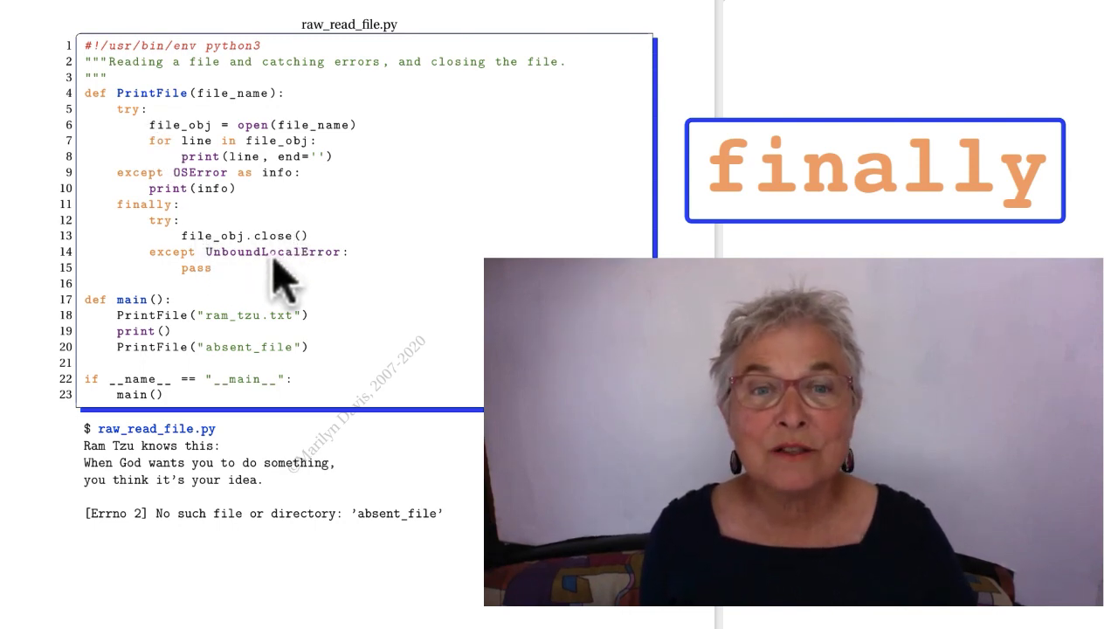
pyautogui.moveTo(216, 288)
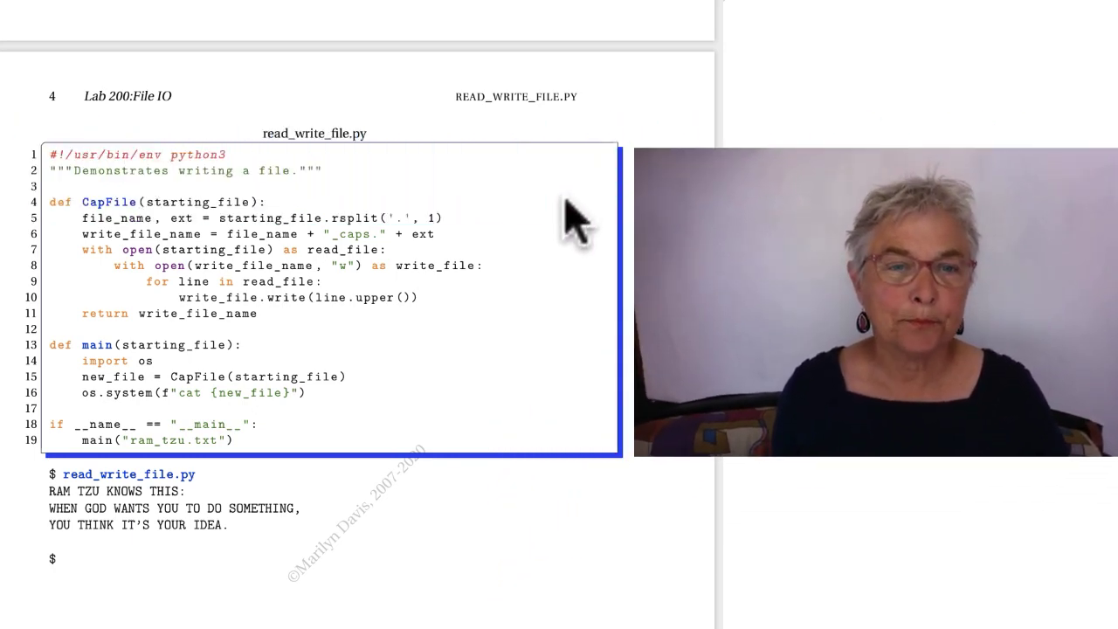
pyautogui.moveTo(511, 249)
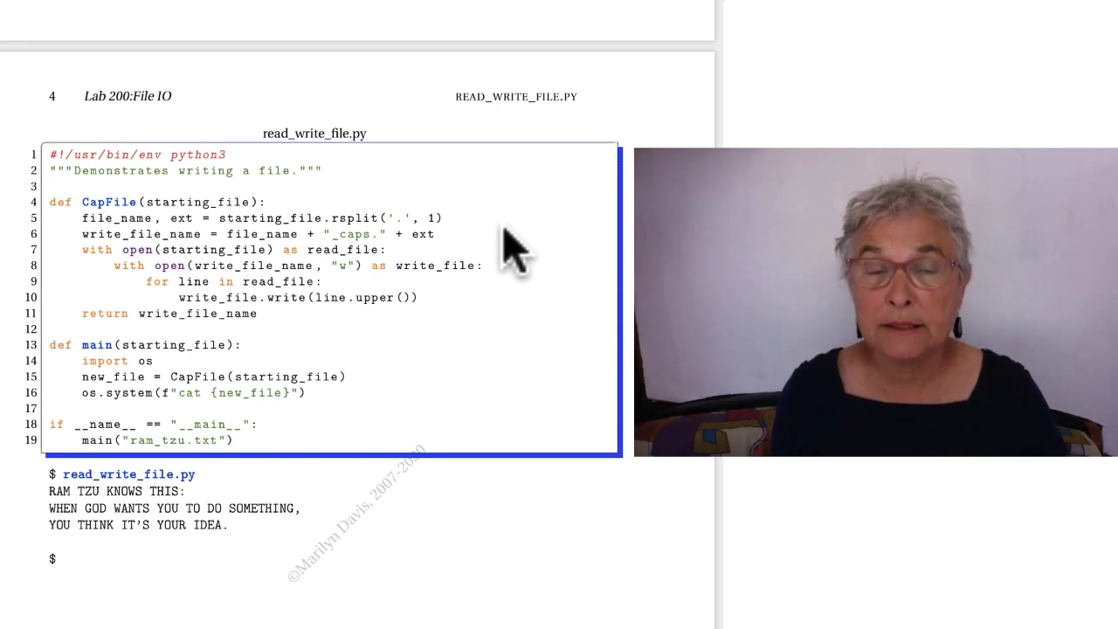
pyautogui.moveTo(371, 367)
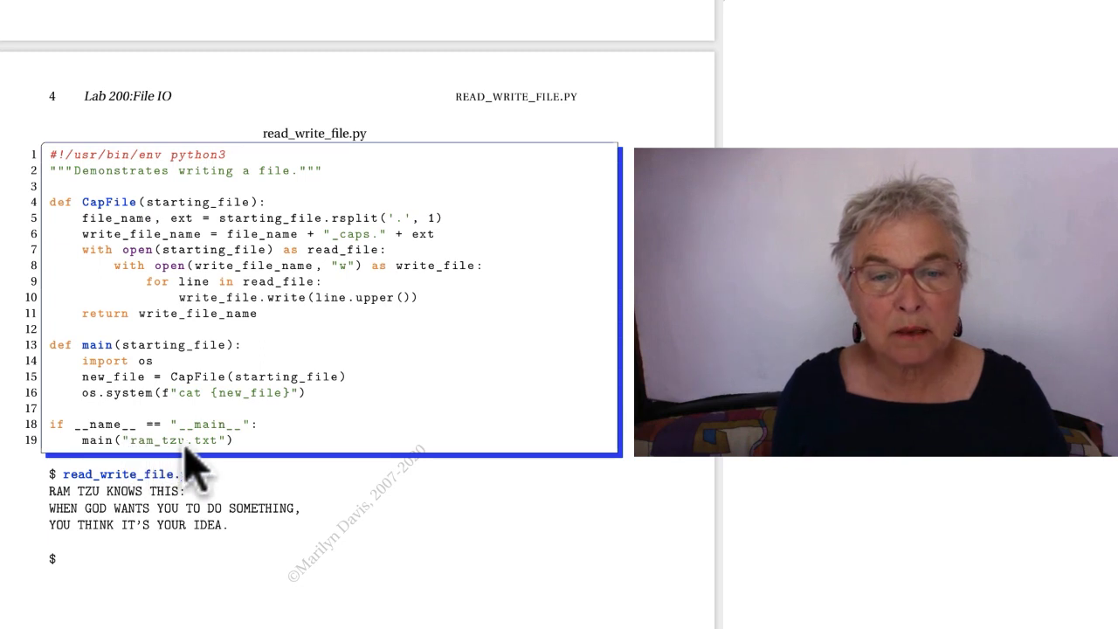
pyautogui.moveTo(240, 419)
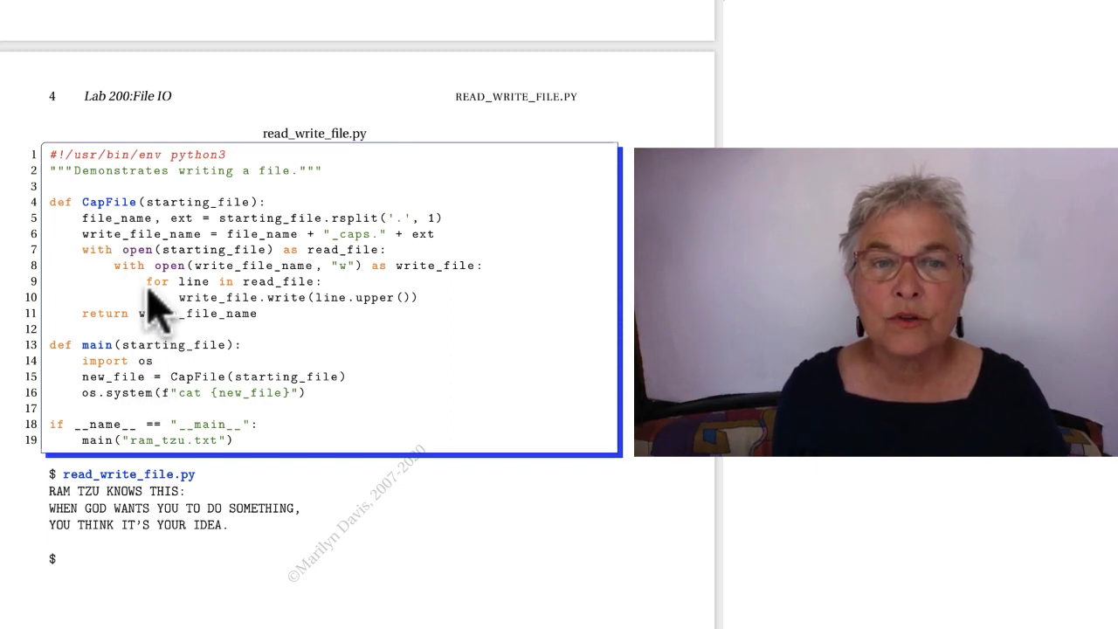
pyautogui.moveTo(114, 222)
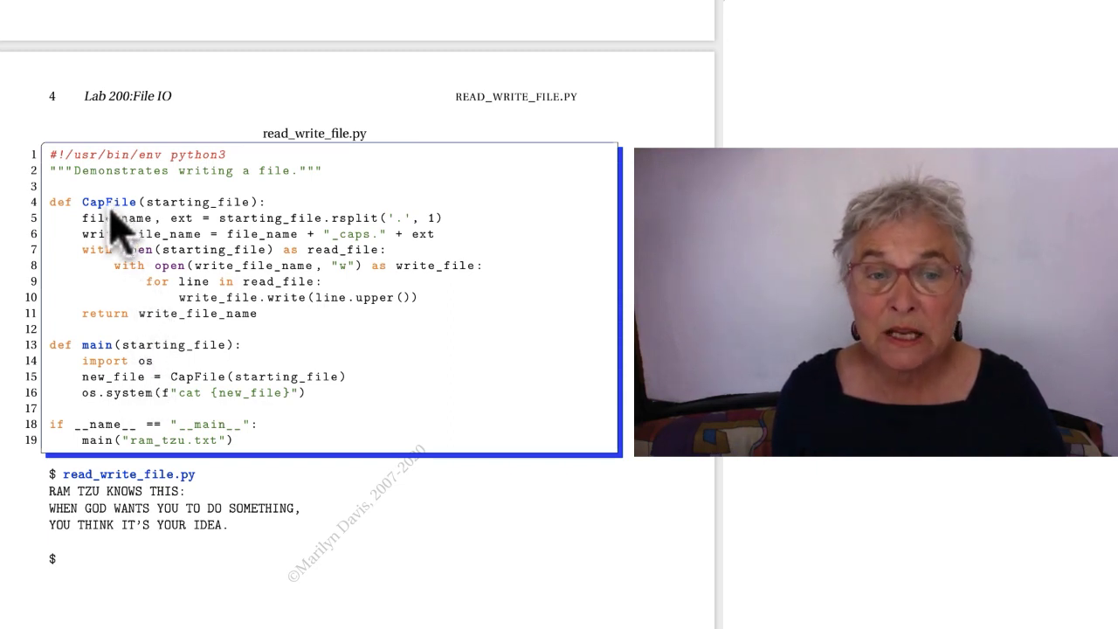
pyautogui.moveTo(127, 388)
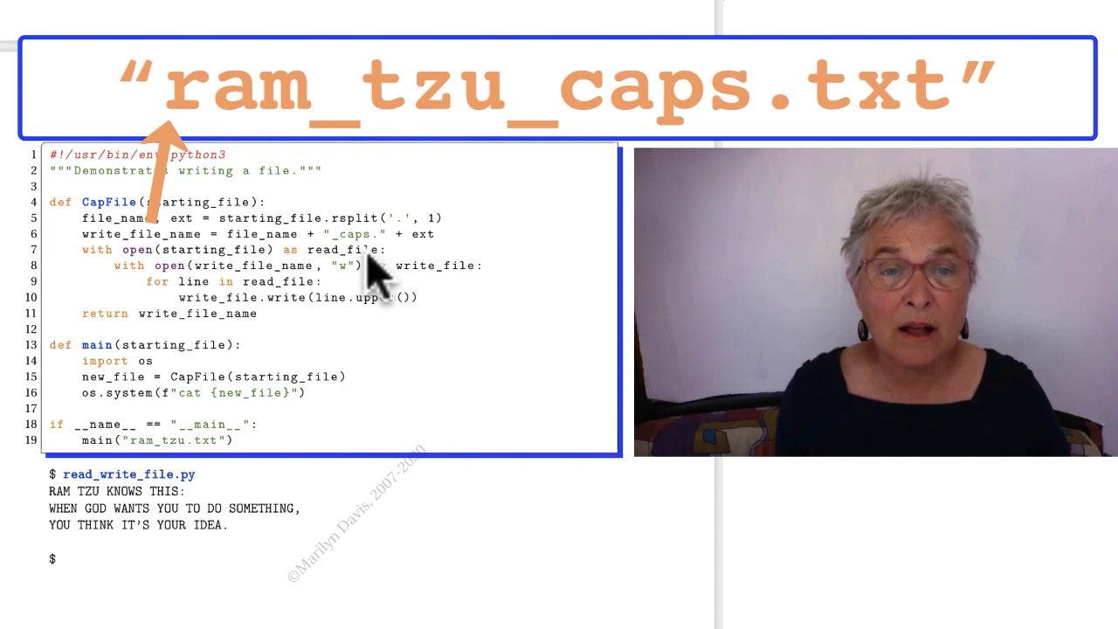
pyautogui.moveTo(123, 288)
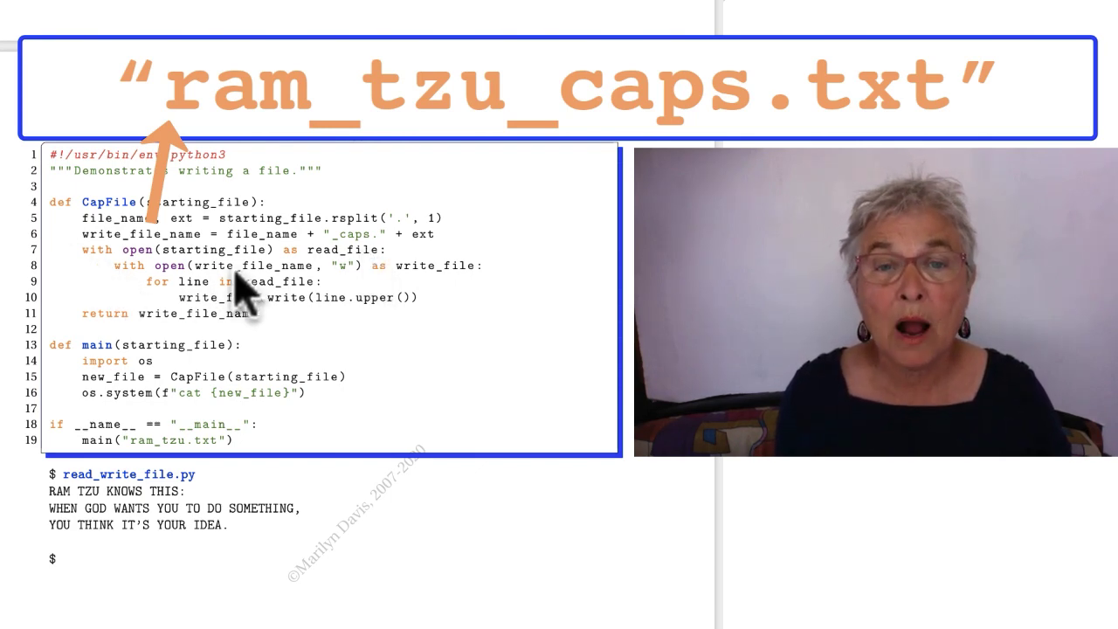
pyautogui.moveTo(319, 288)
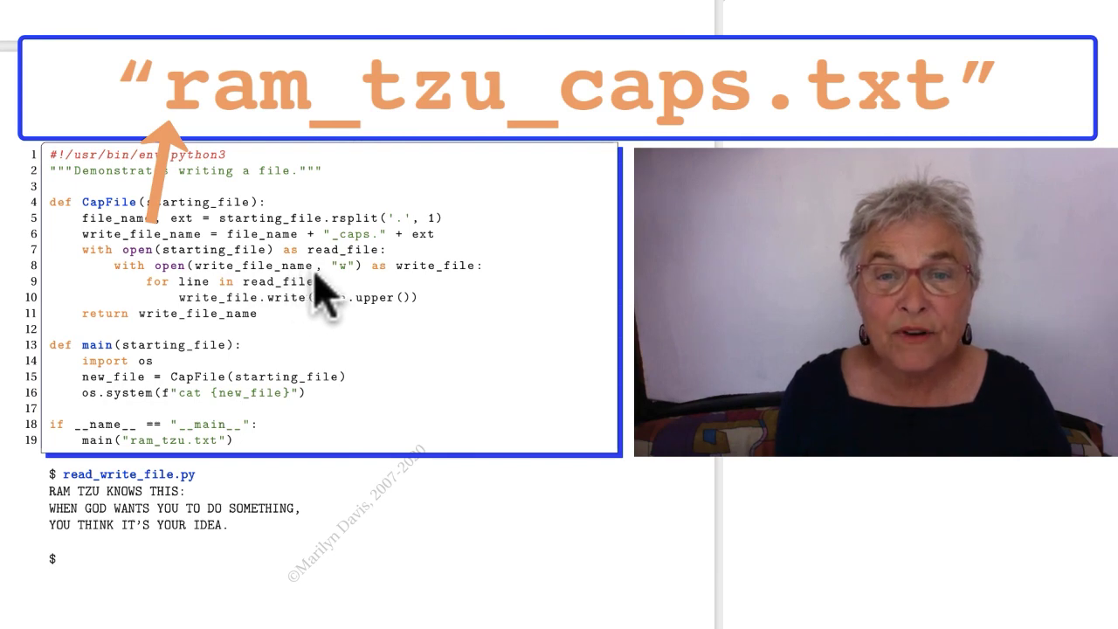
pyautogui.moveTo(450, 297)
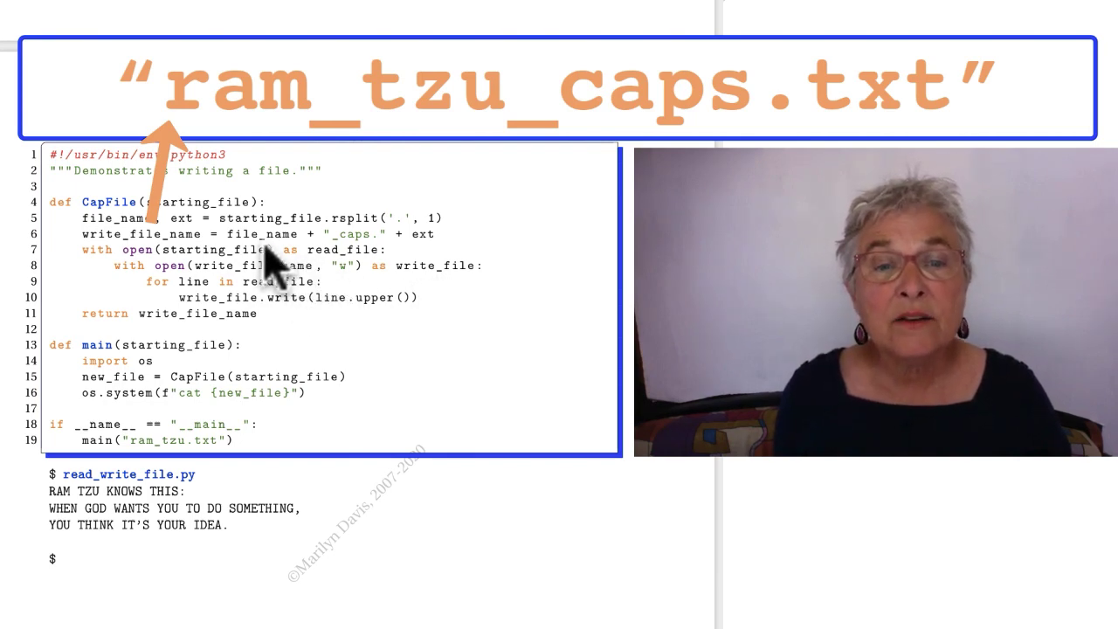
pyautogui.moveTo(301, 310)
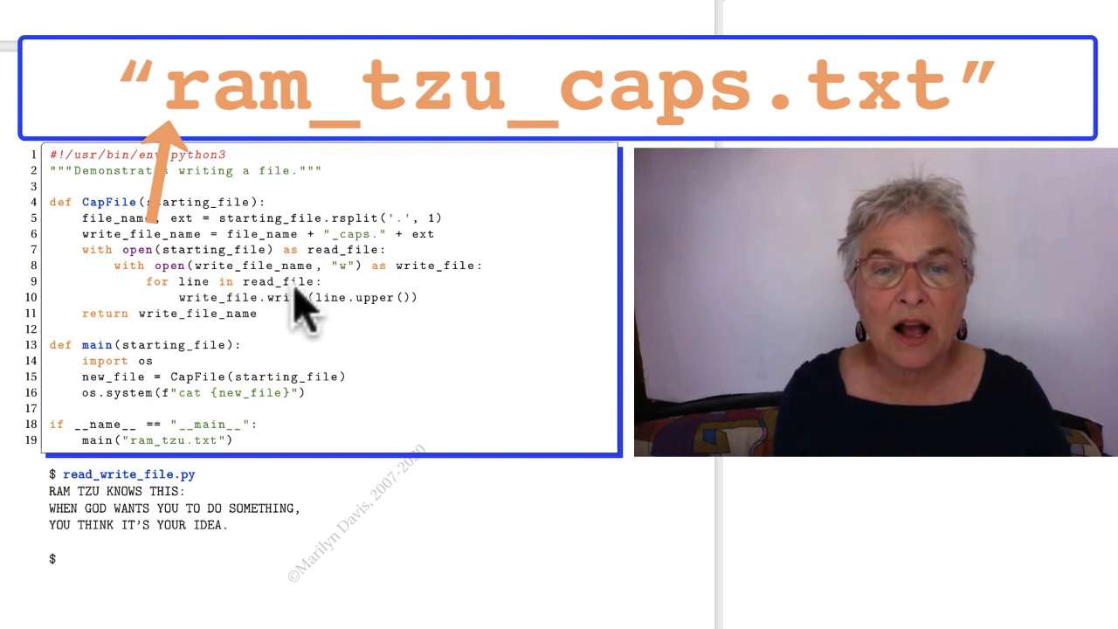
pyautogui.moveTo(275, 323)
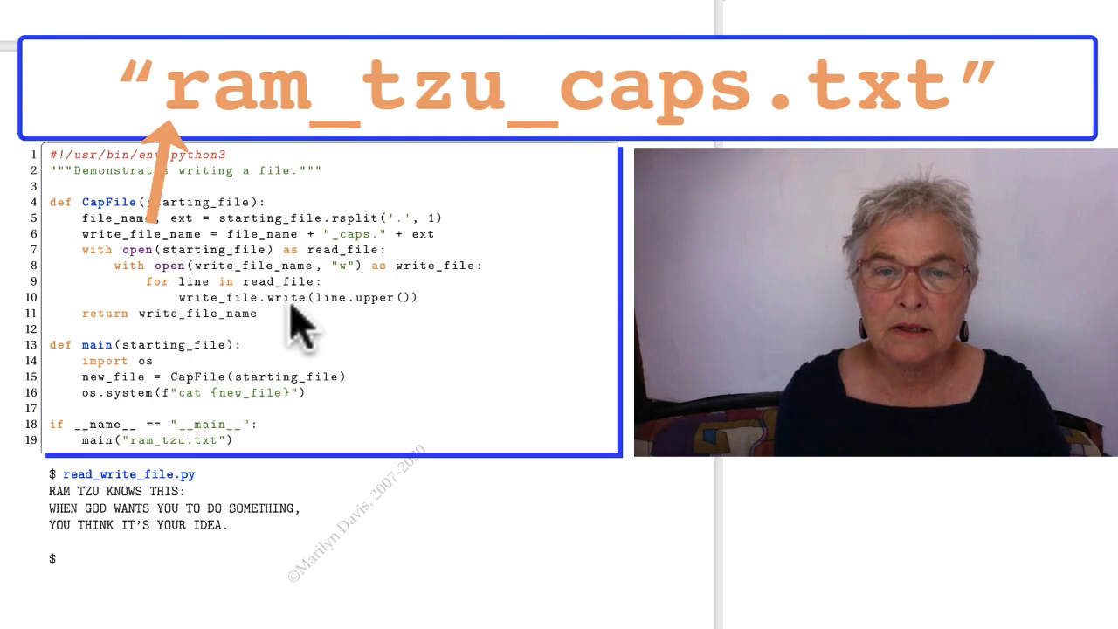
pyautogui.moveTo(380, 324)
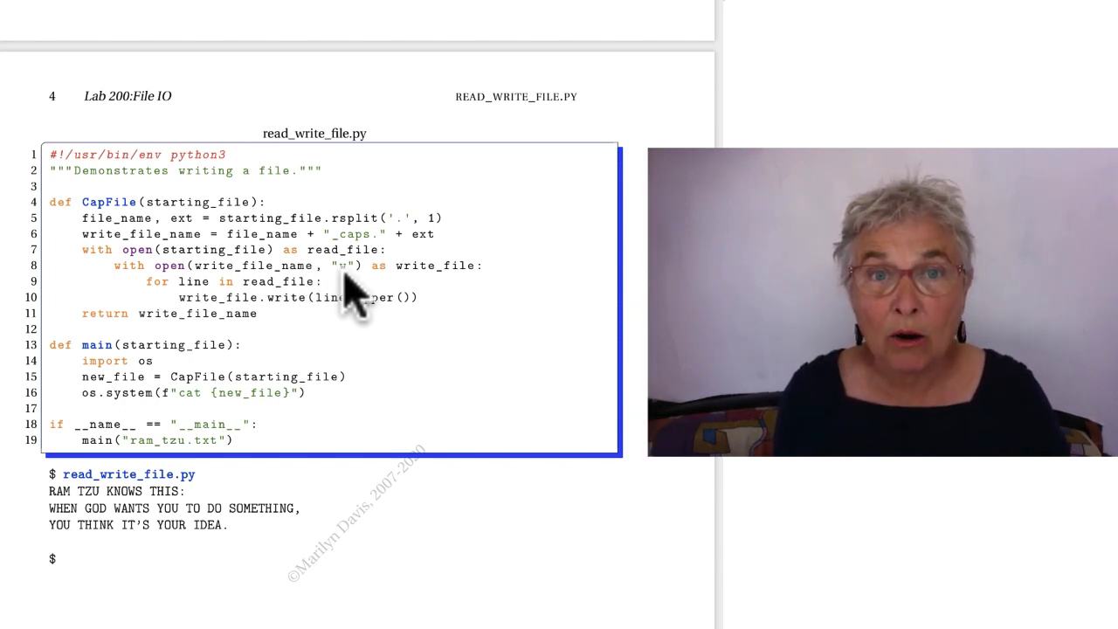
pyautogui.moveTo(288, 254)
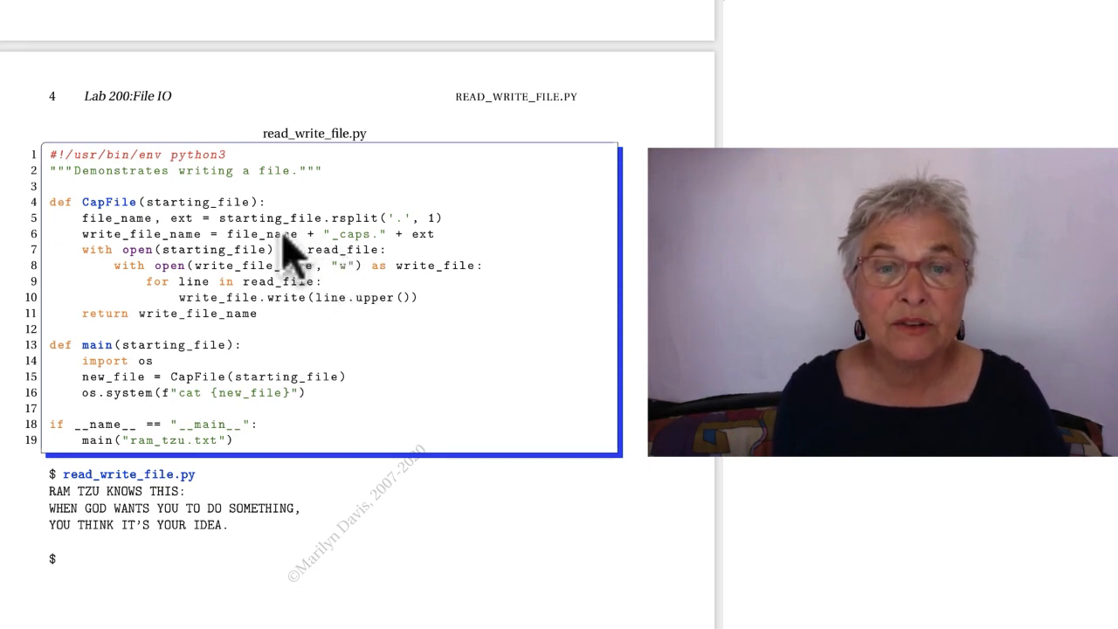
pyautogui.moveTo(341, 280)
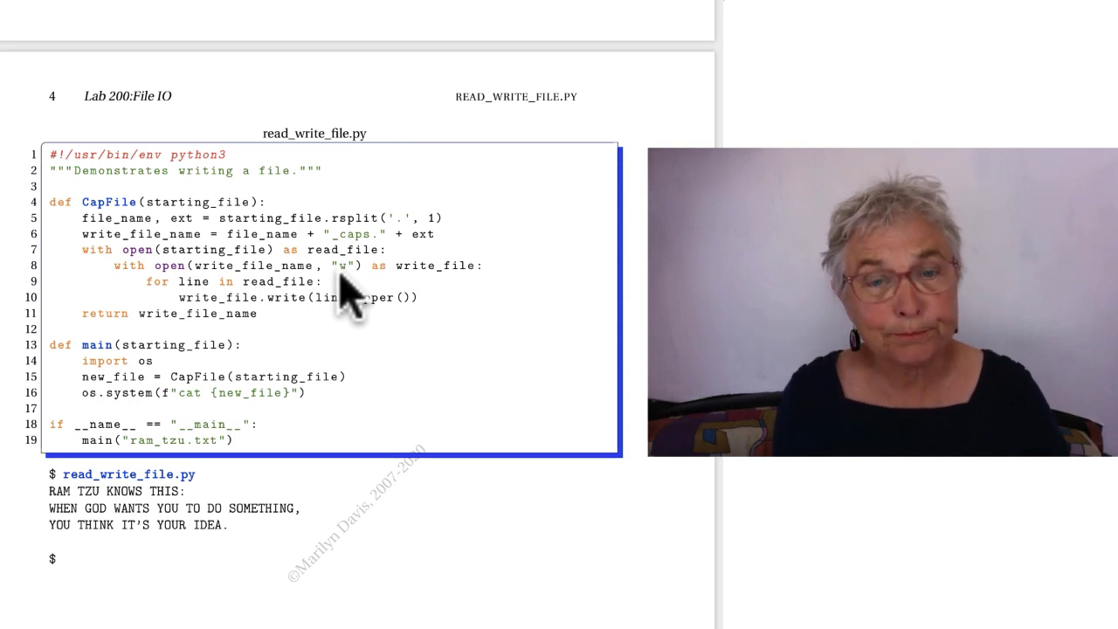
pyautogui.moveTo(353, 314)
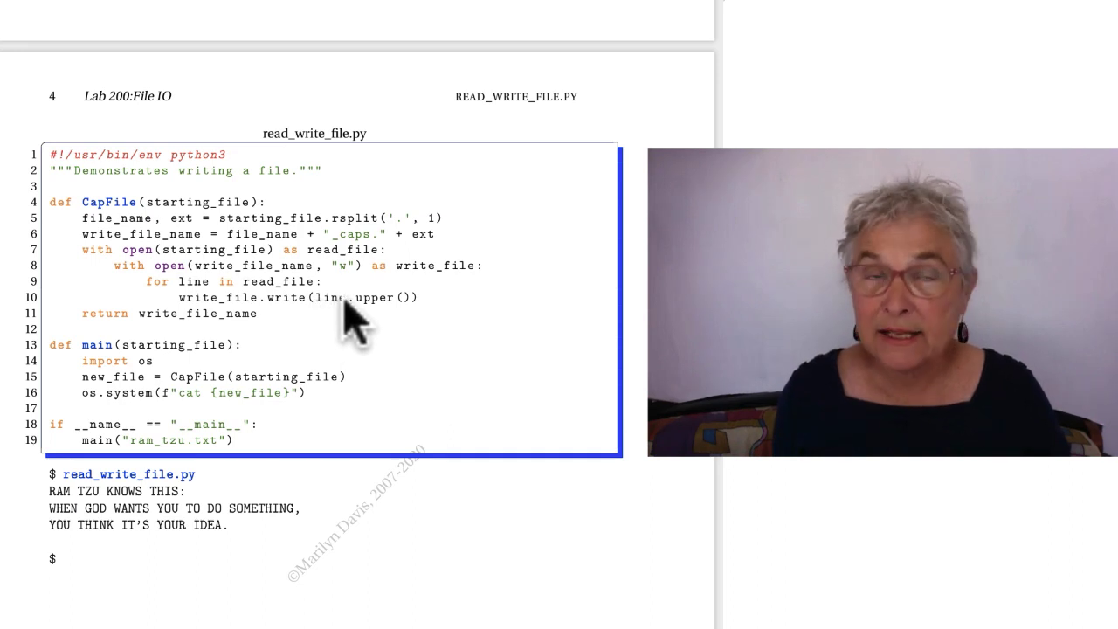
pyautogui.moveTo(415, 327)
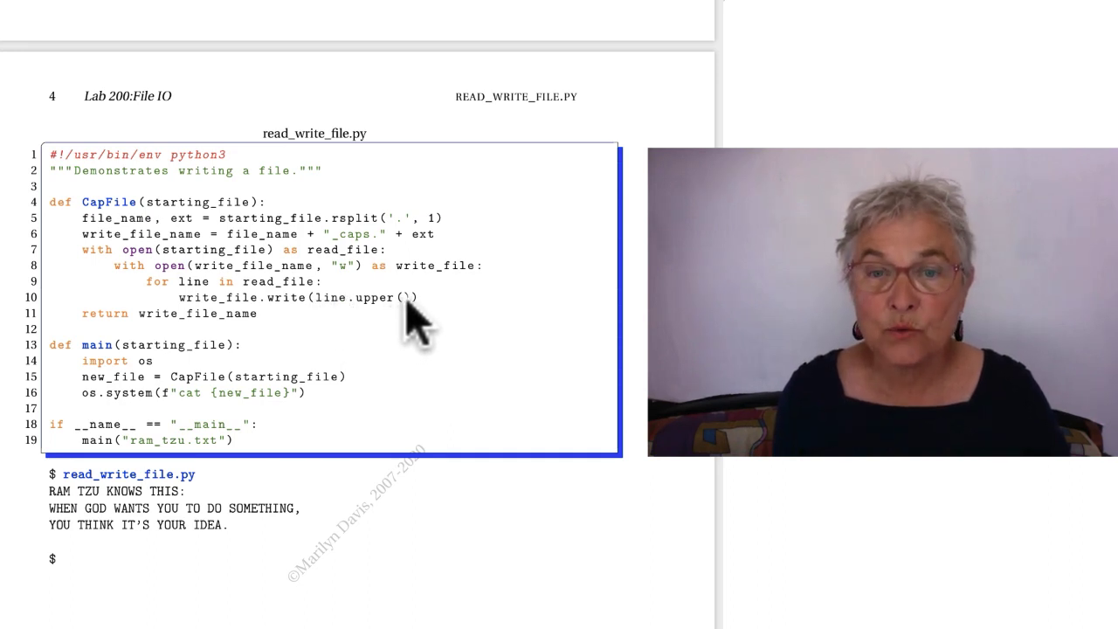
pyautogui.moveTo(306, 310)
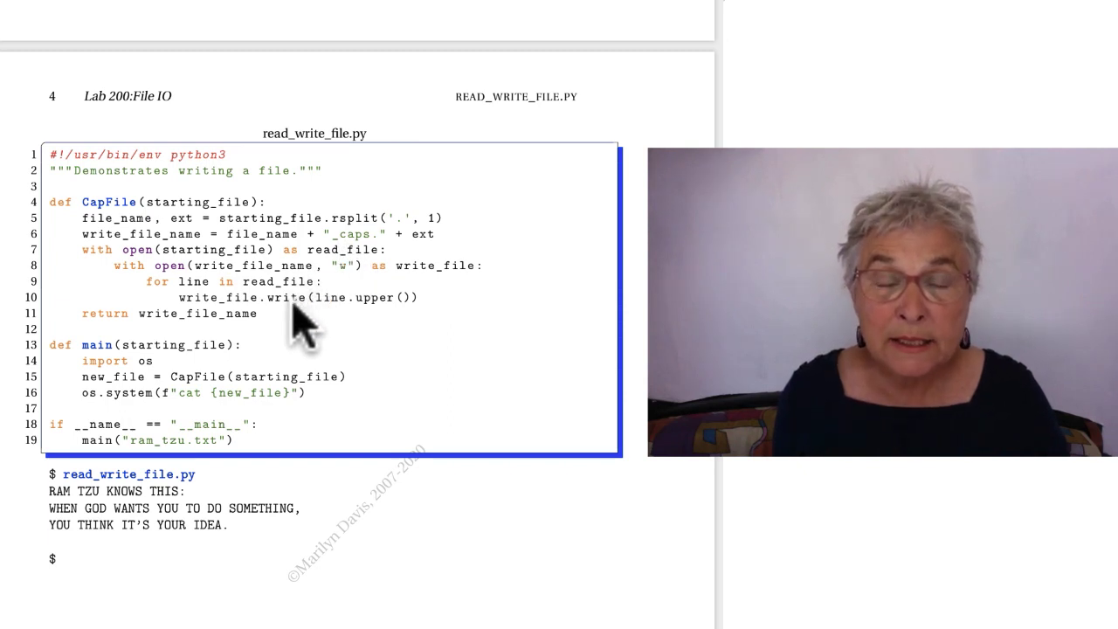
pyautogui.moveTo(345, 327)
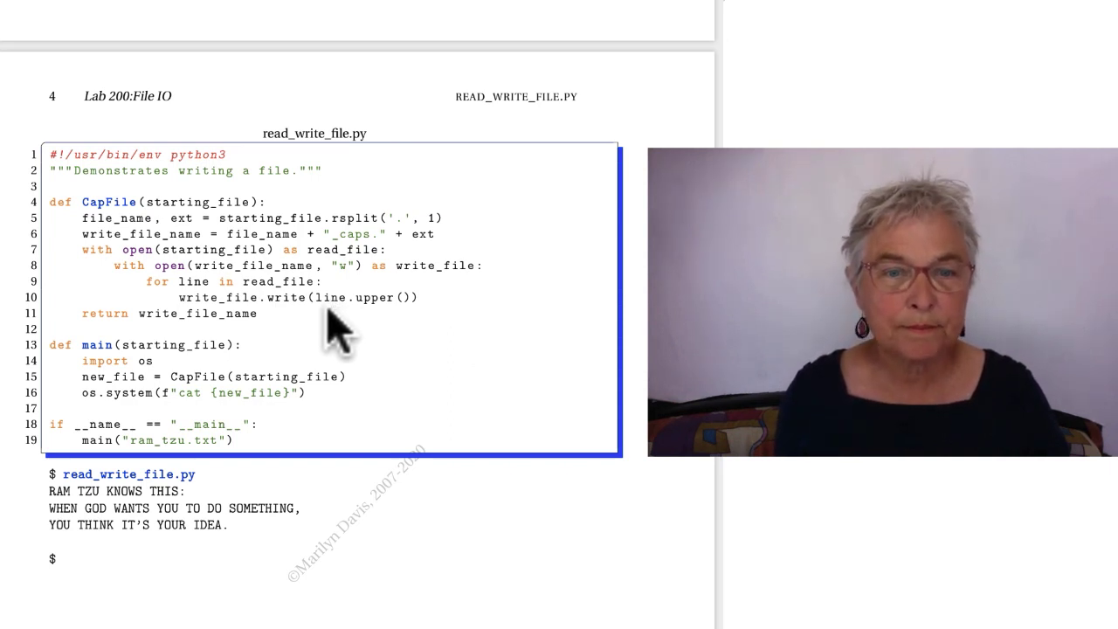
pyautogui.moveTo(110, 406)
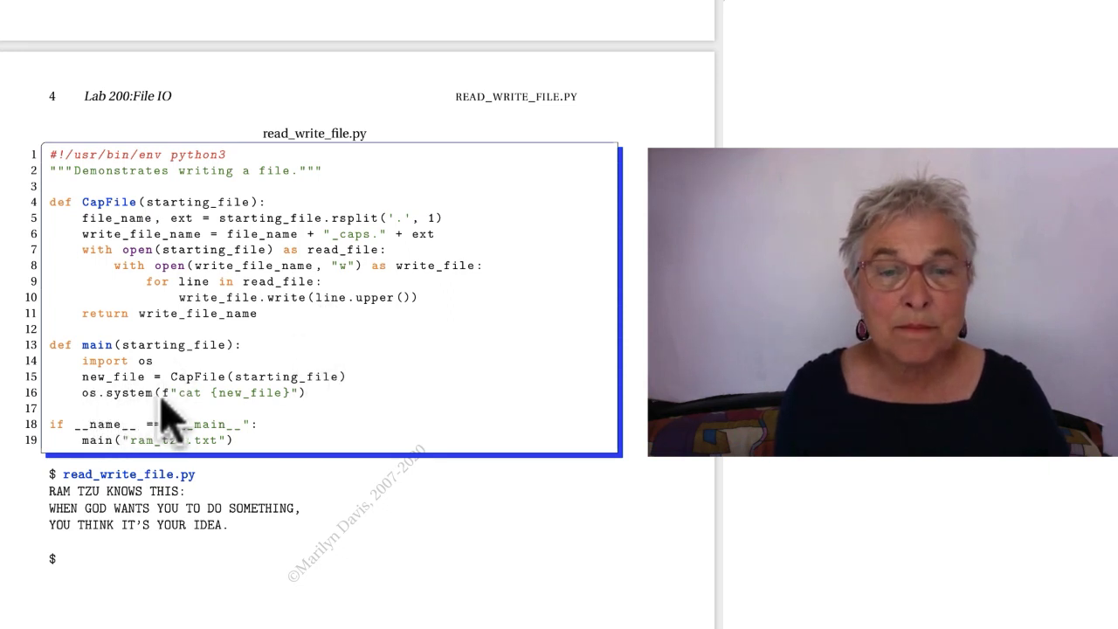
pyautogui.moveTo(262, 428)
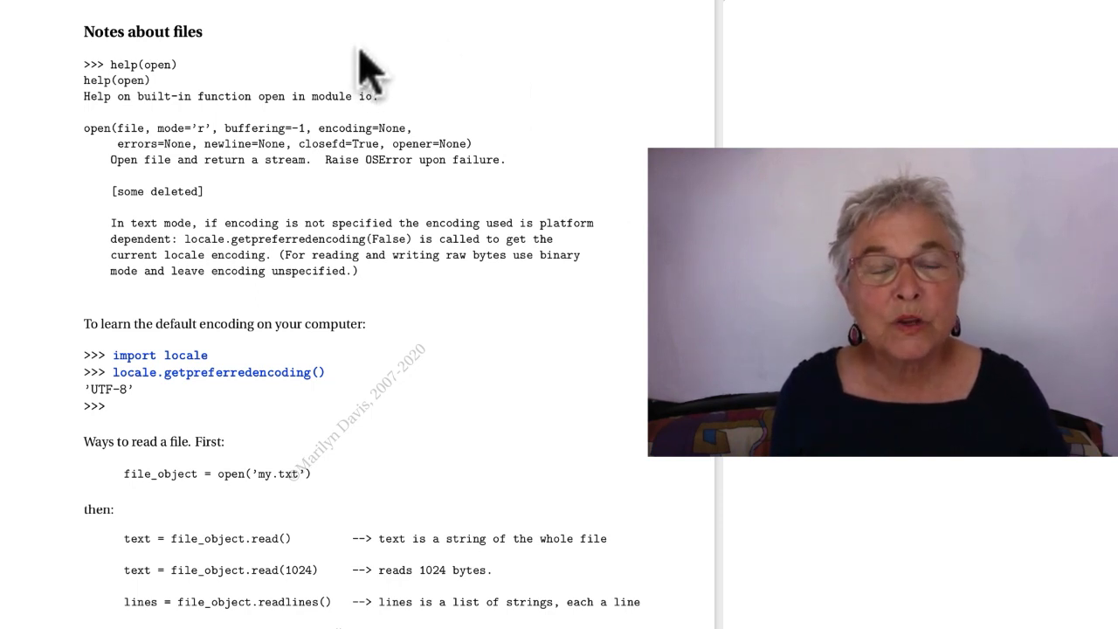
pyautogui.moveTo(170, 101)
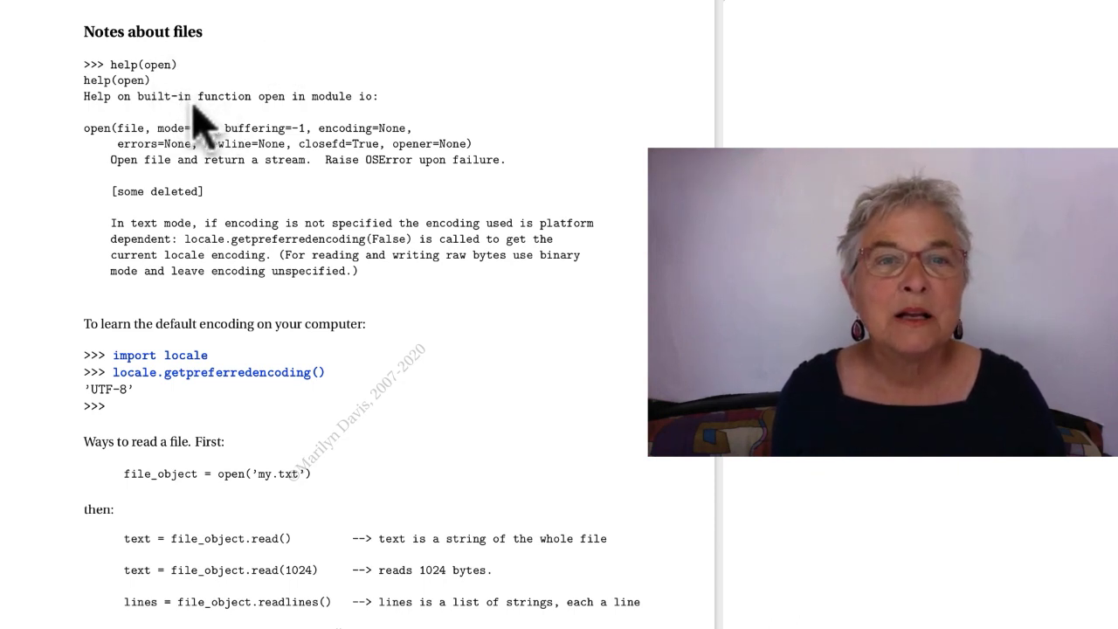
pyautogui.moveTo(306, 123)
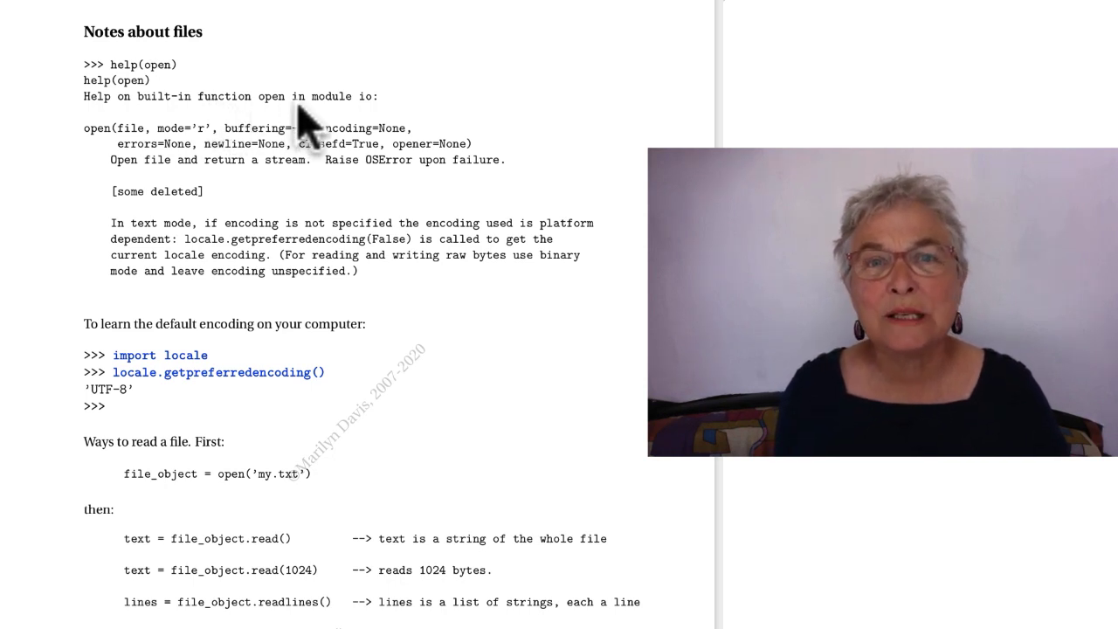
pyautogui.moveTo(271, 301)
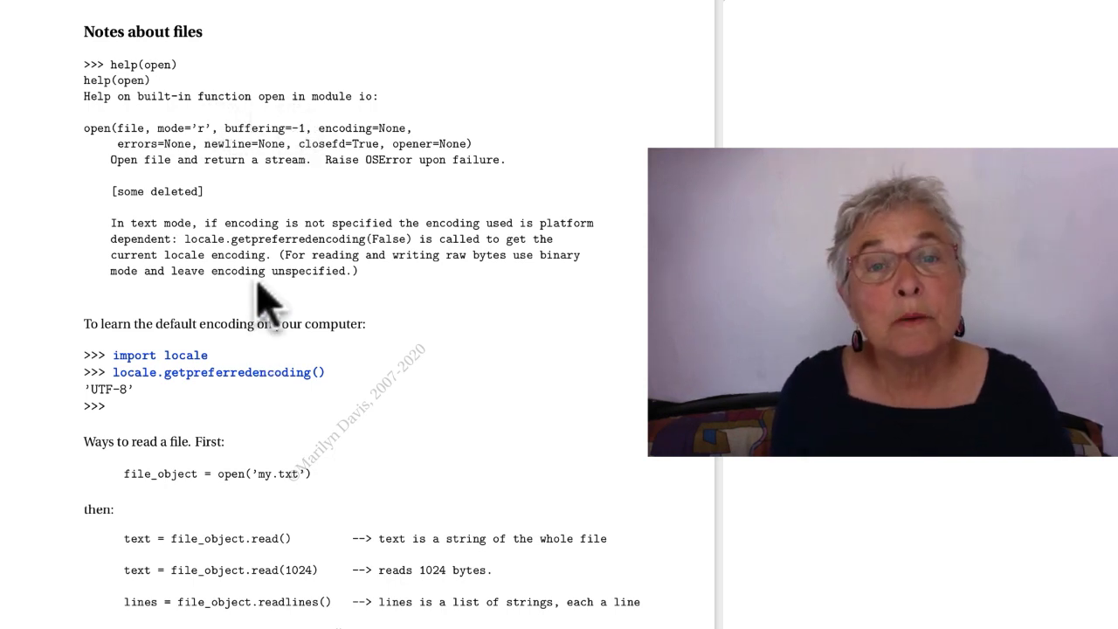
pyautogui.moveTo(135, 122)
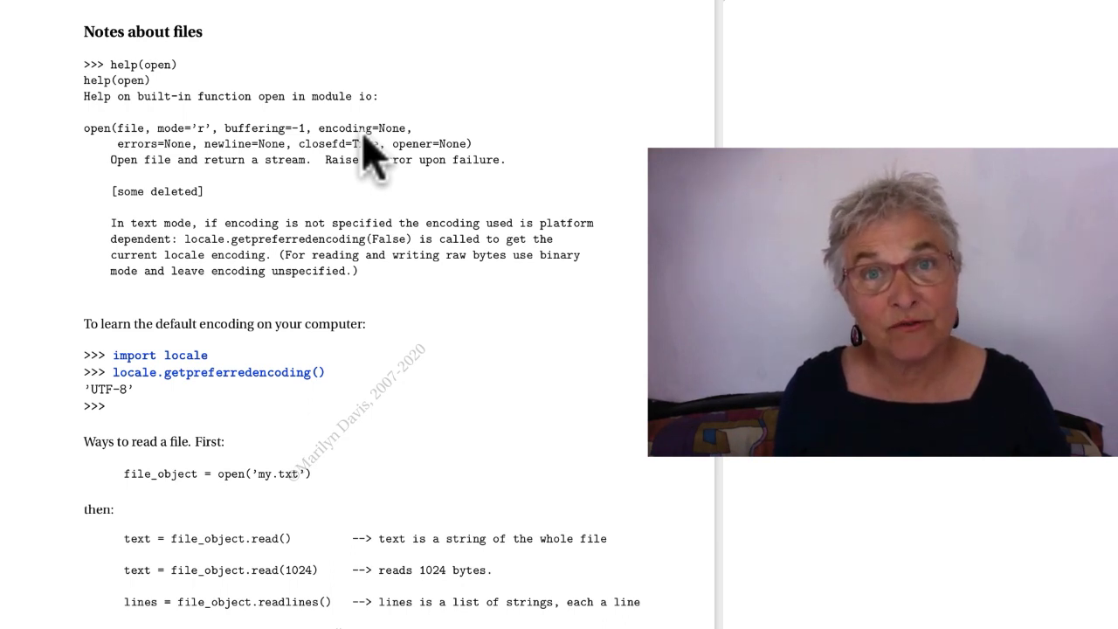
pyautogui.moveTo(263, 328)
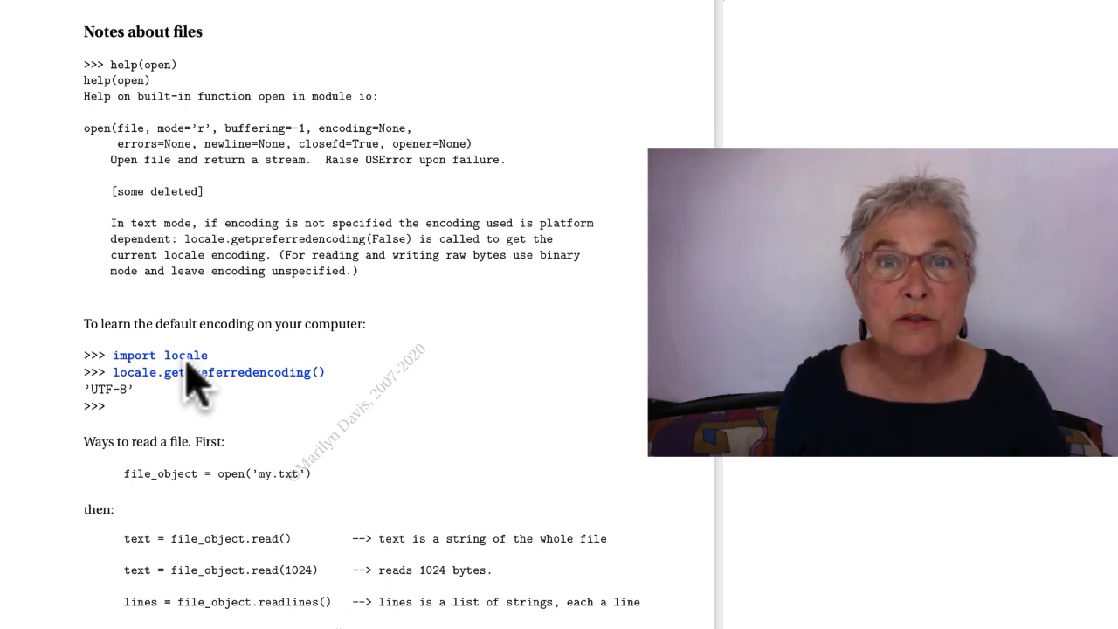
pyautogui.moveTo(183, 397)
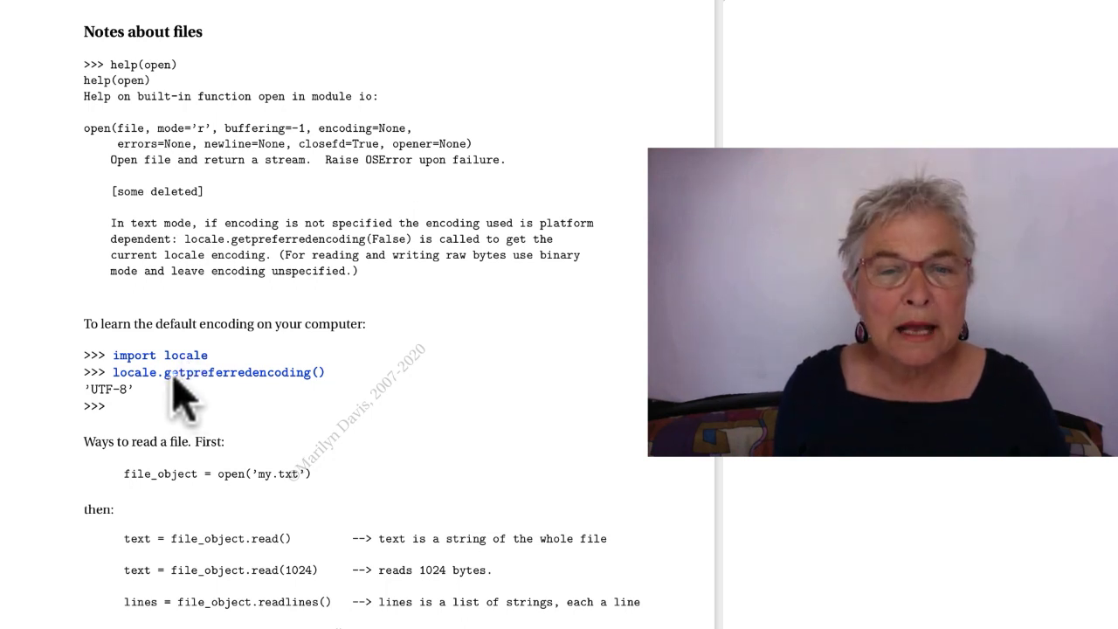
pyautogui.moveTo(288, 401)
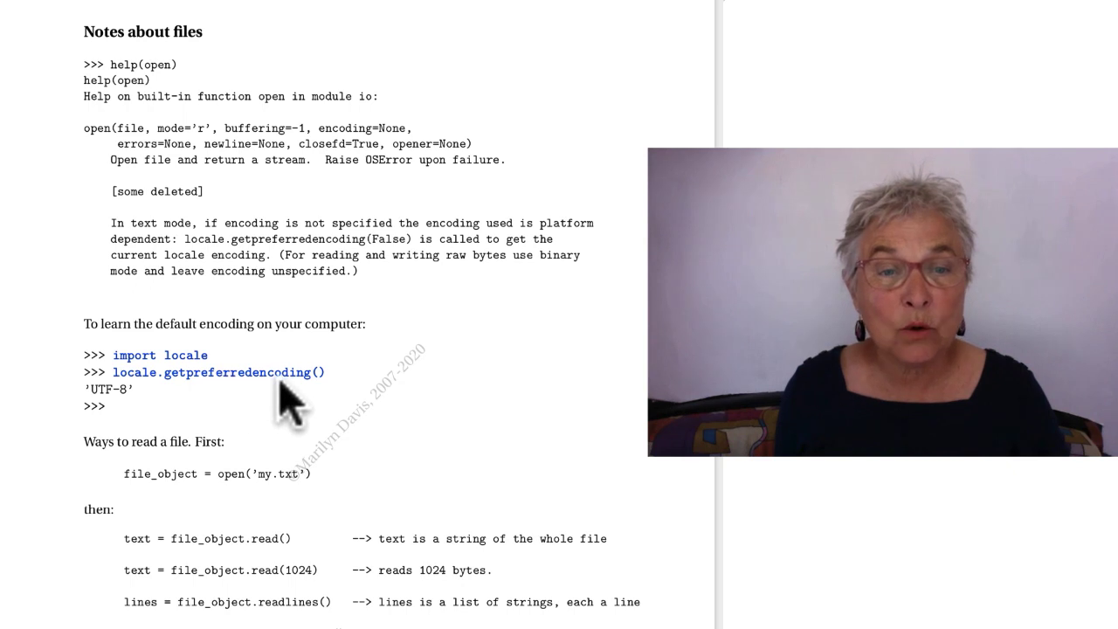
pyautogui.moveTo(113, 419)
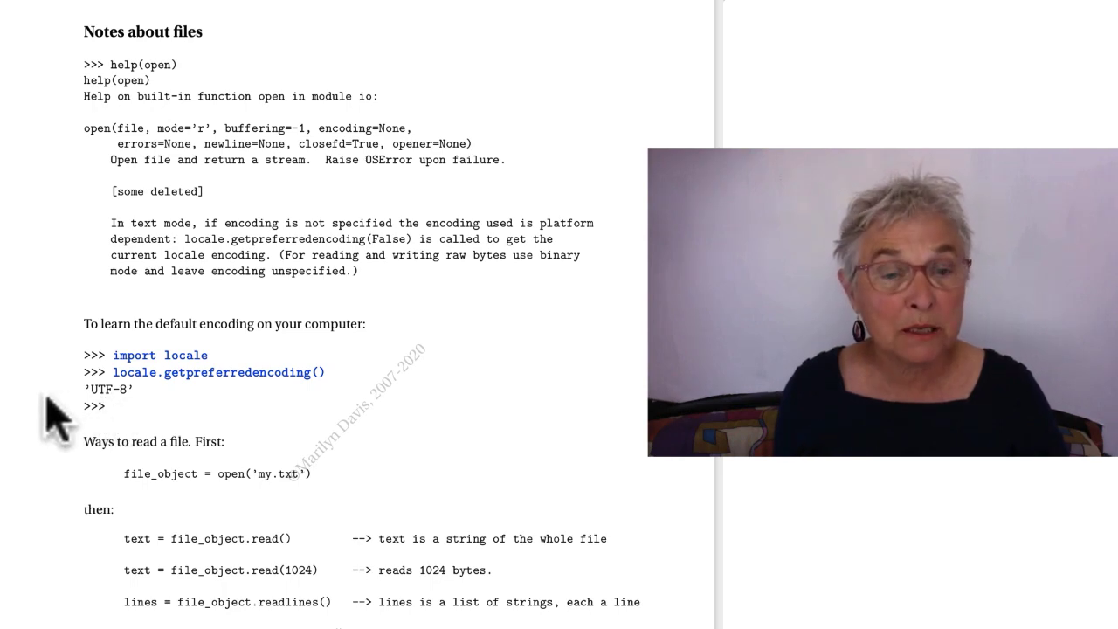
pyautogui.scroll(-3)
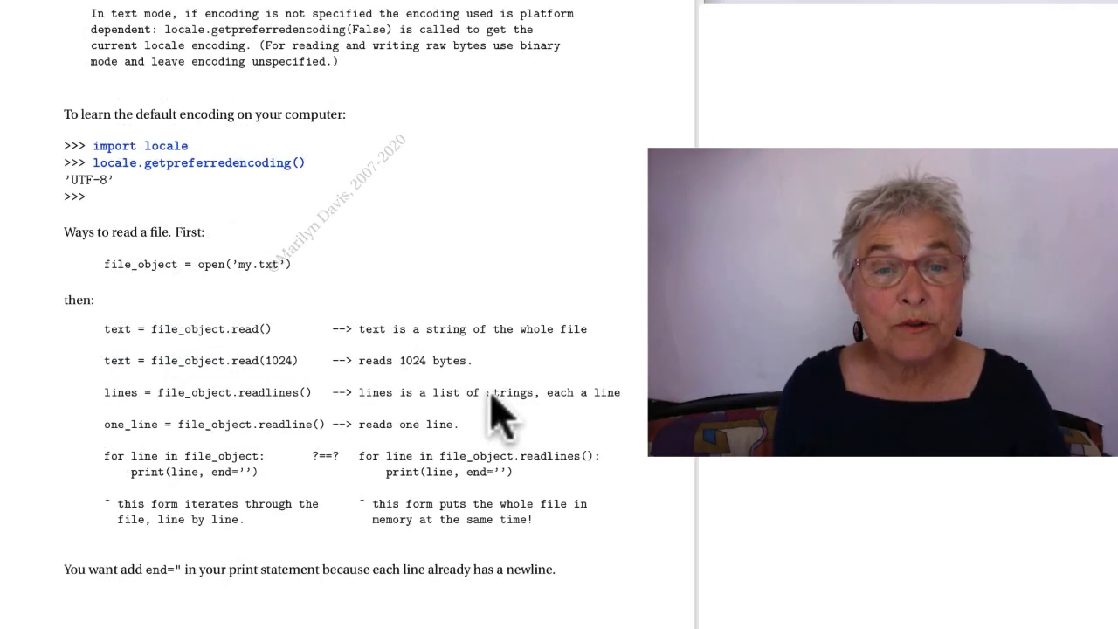
pyautogui.moveTo(240, 289)
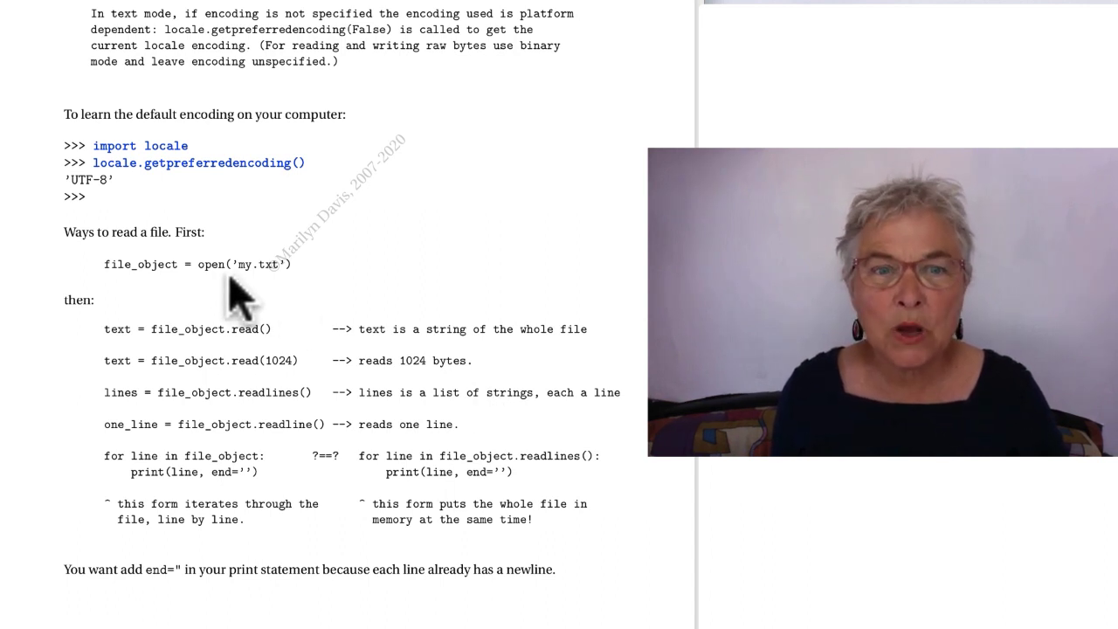
pyautogui.moveTo(249, 358)
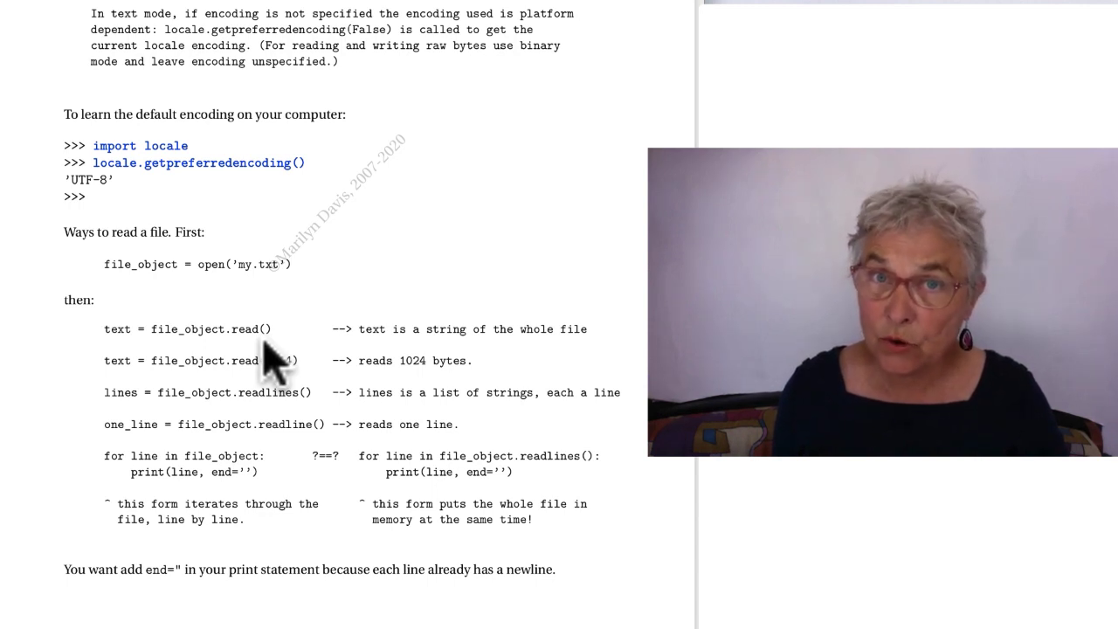
pyautogui.moveTo(231, 323)
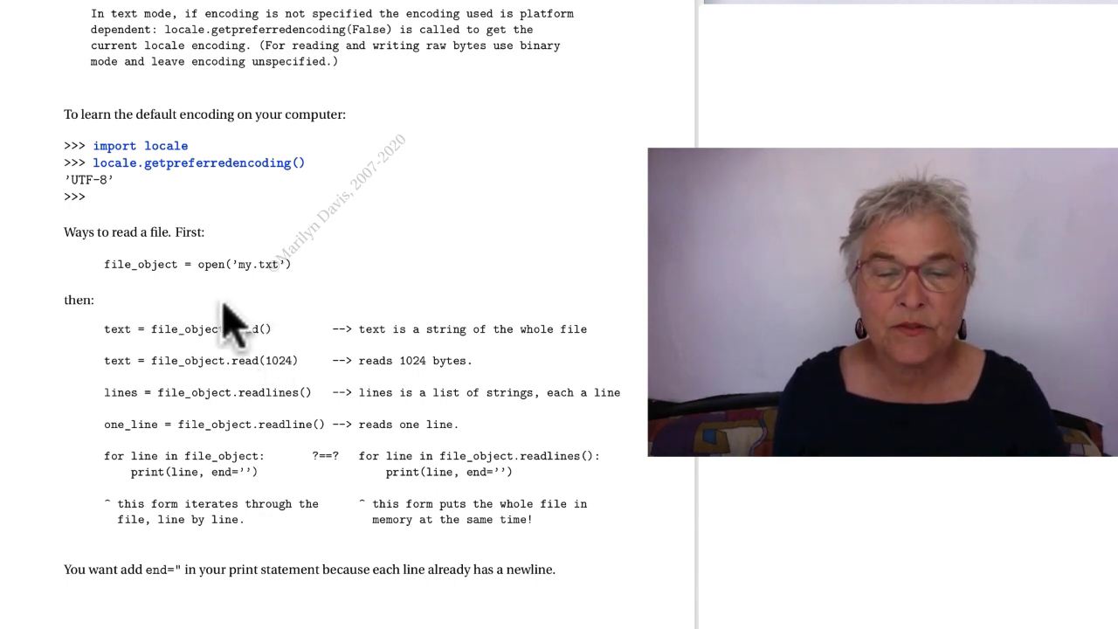
pyautogui.moveTo(253, 354)
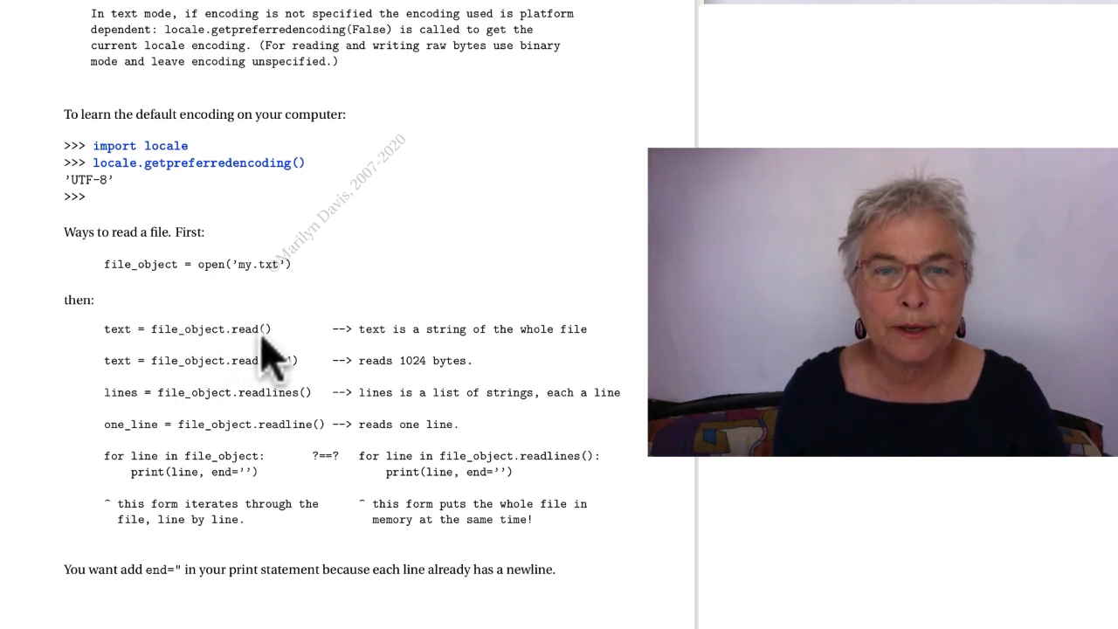
pyautogui.moveTo(183, 384)
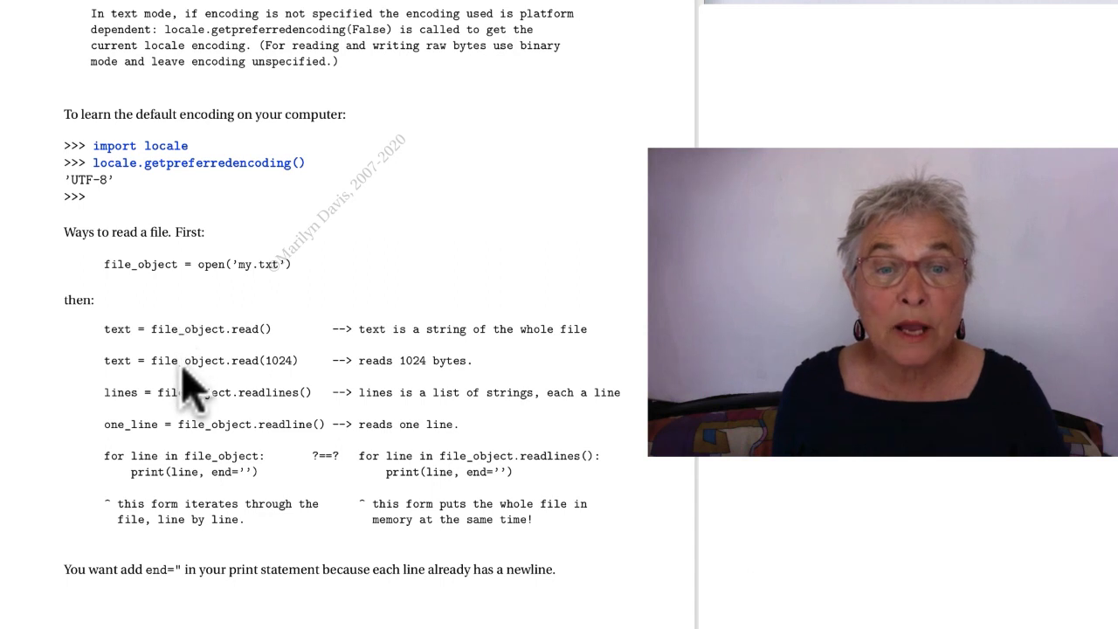
pyautogui.moveTo(288, 389)
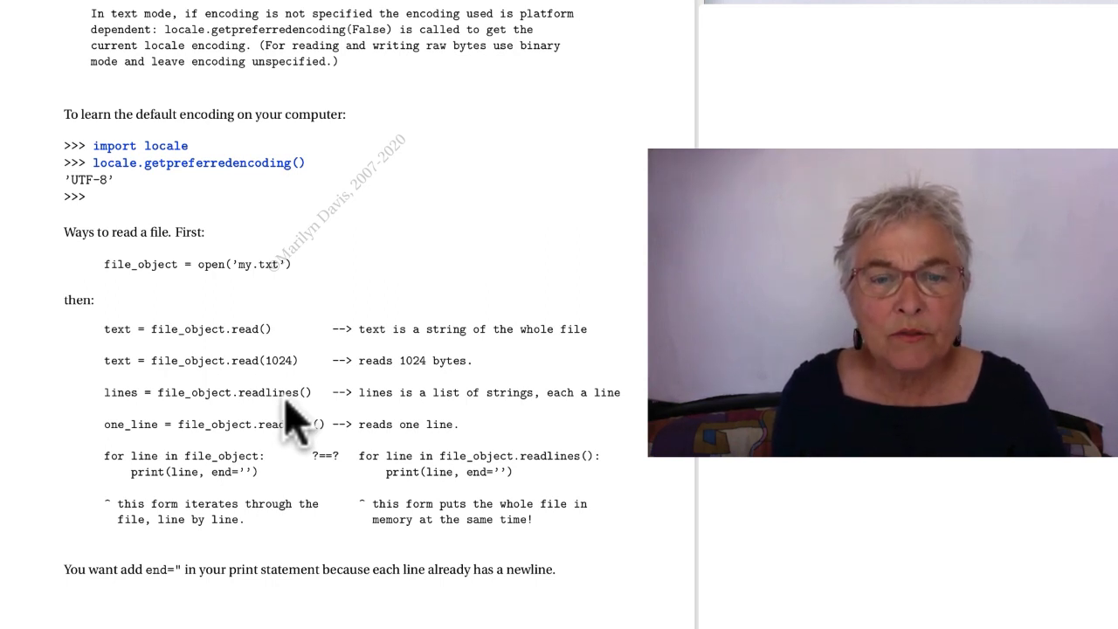
pyautogui.moveTo(385, 420)
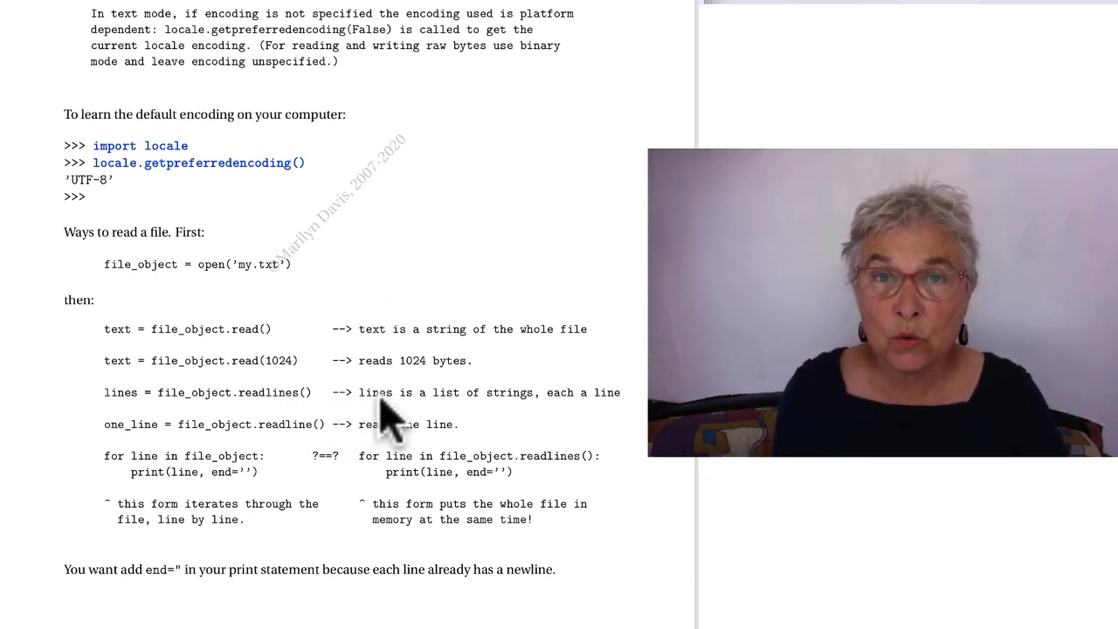
pyautogui.moveTo(485, 410)
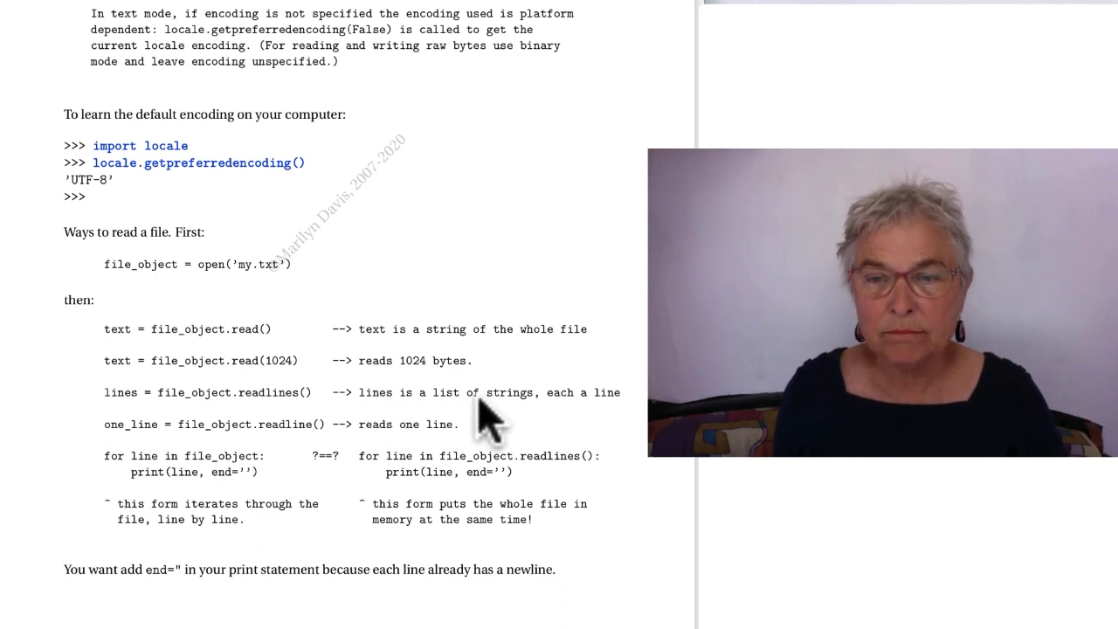
pyautogui.moveTo(585, 428)
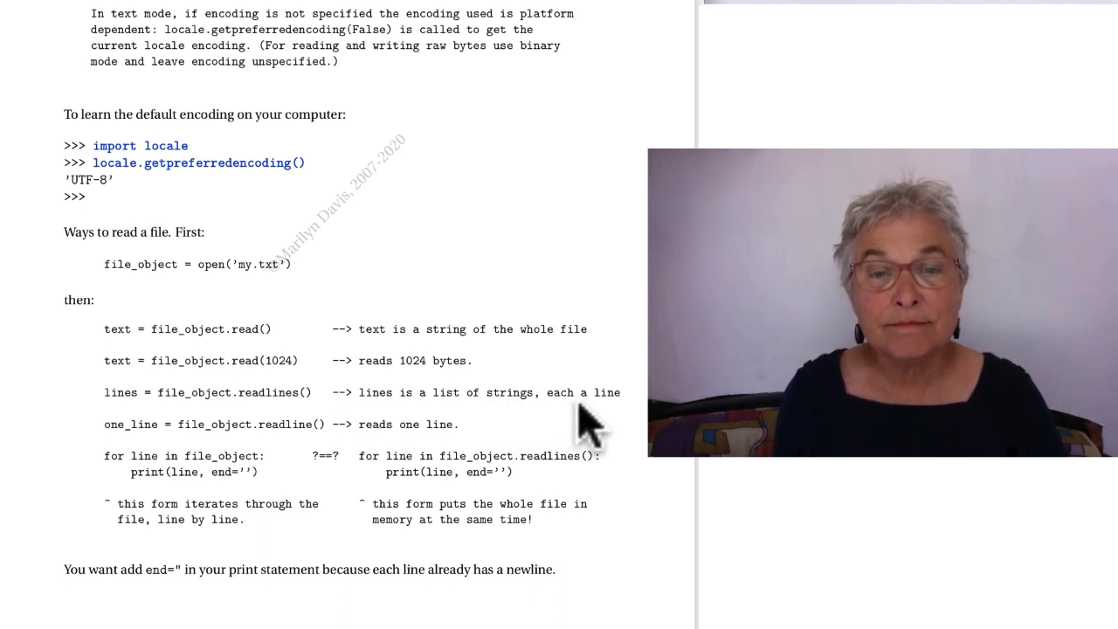
pyautogui.moveTo(328, 445)
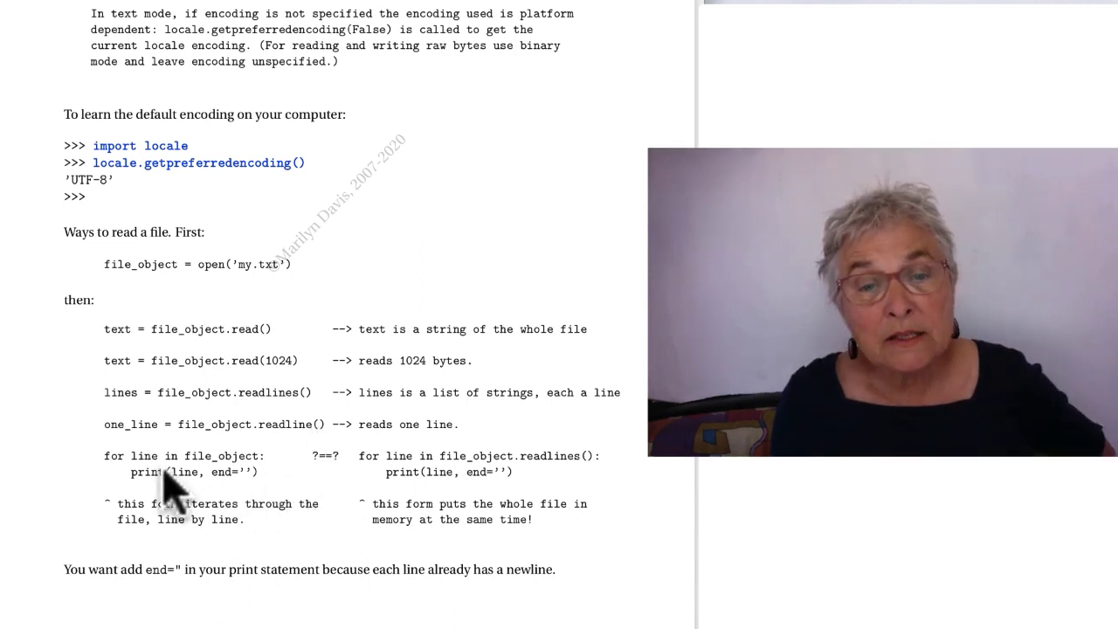
pyautogui.moveTo(193, 507)
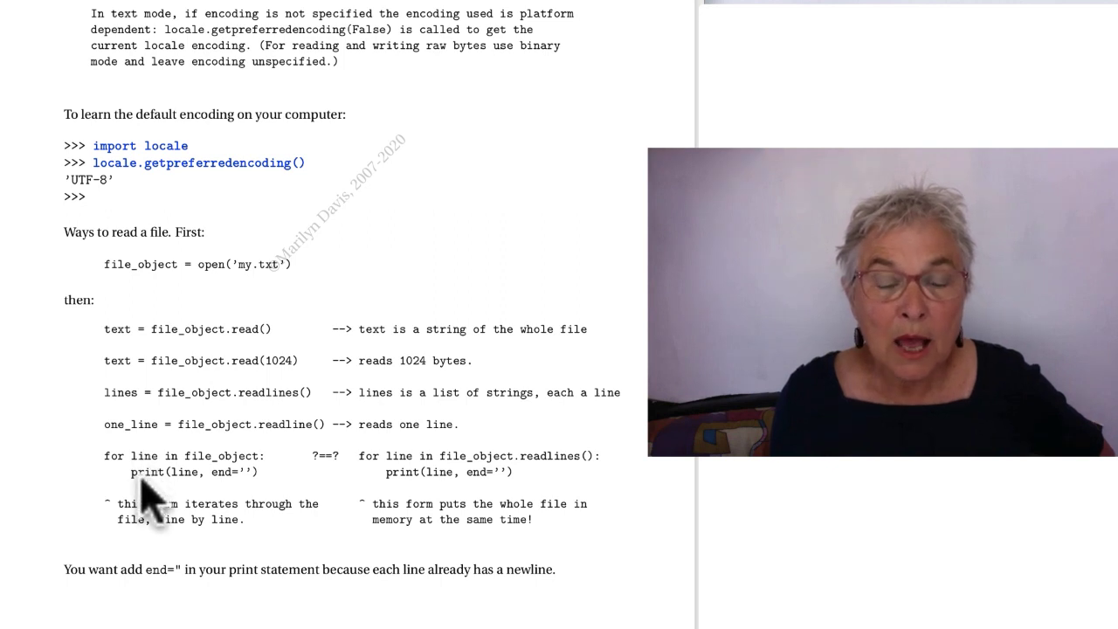
pyautogui.moveTo(323, 502)
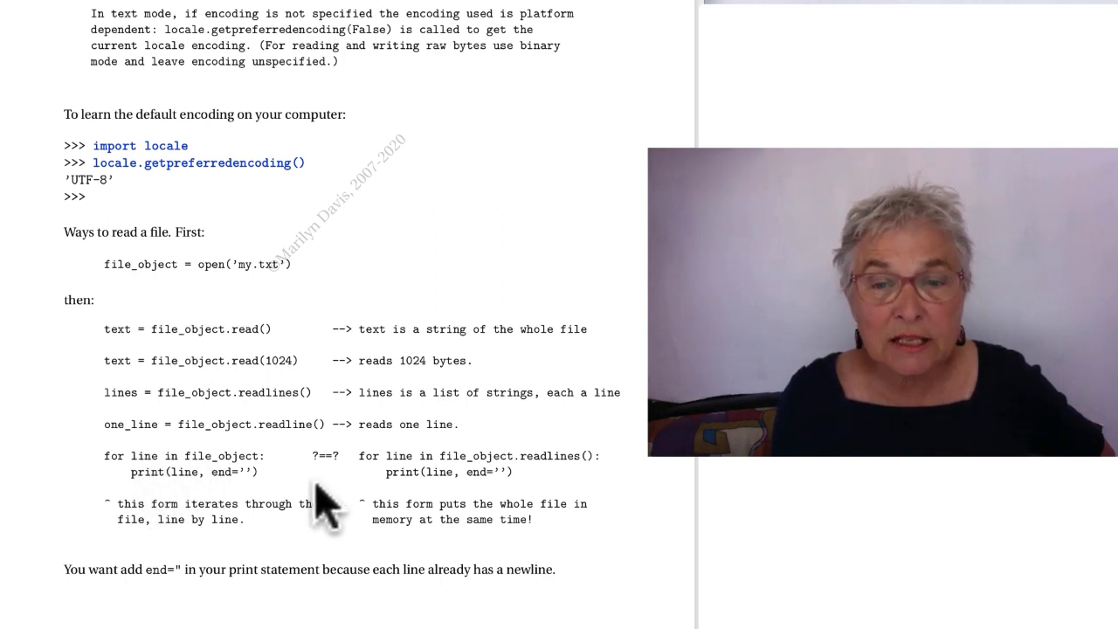
pyautogui.moveTo(515, 472)
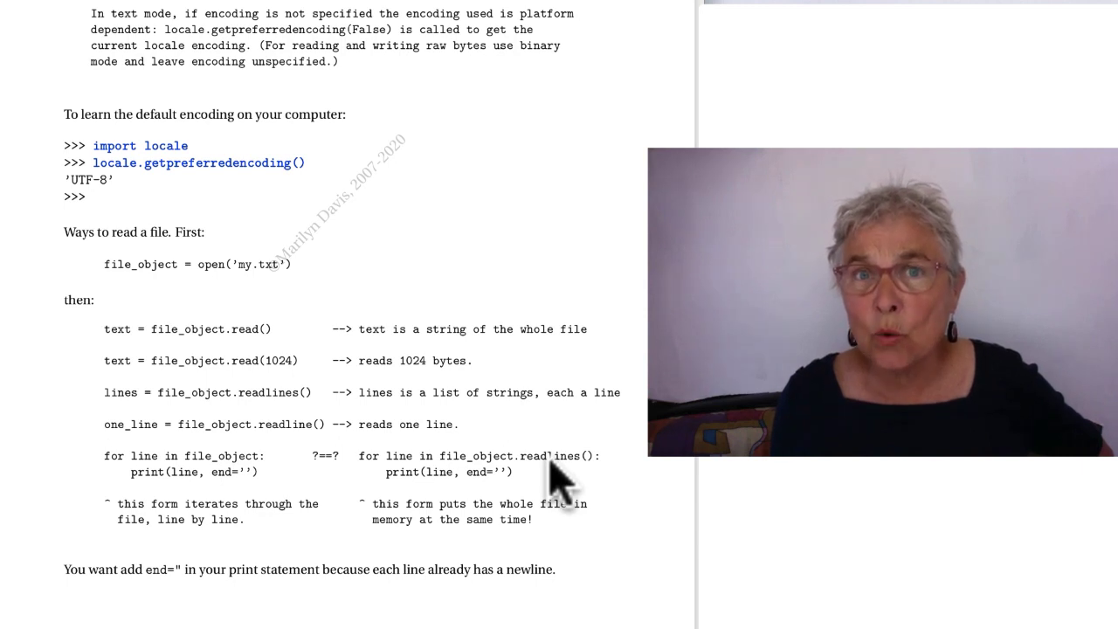
pyautogui.moveTo(179, 485)
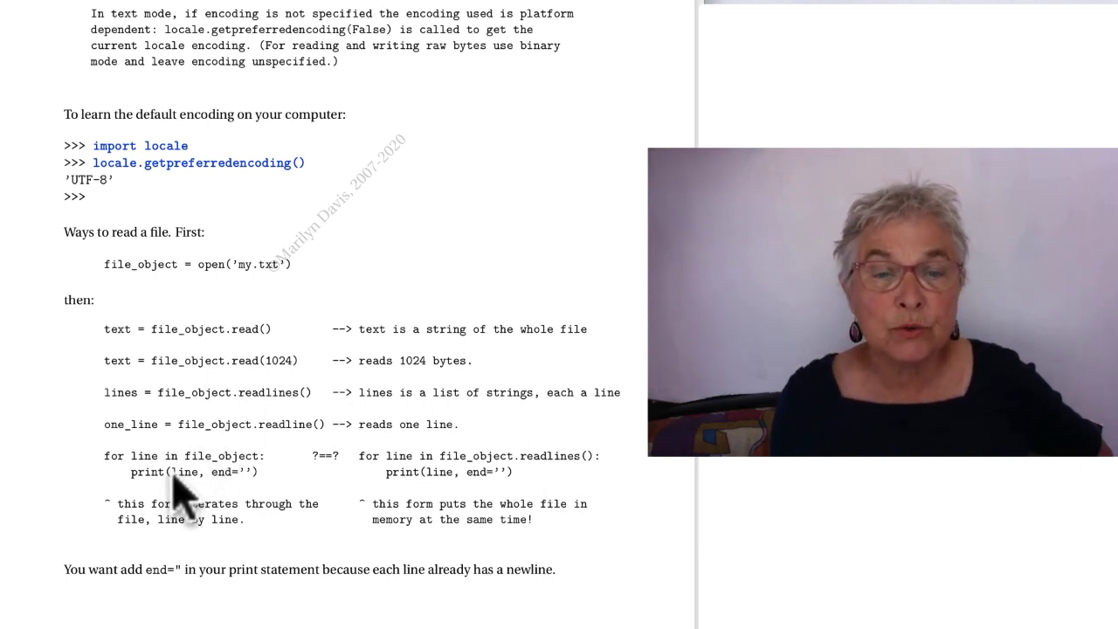
pyautogui.moveTo(161, 459)
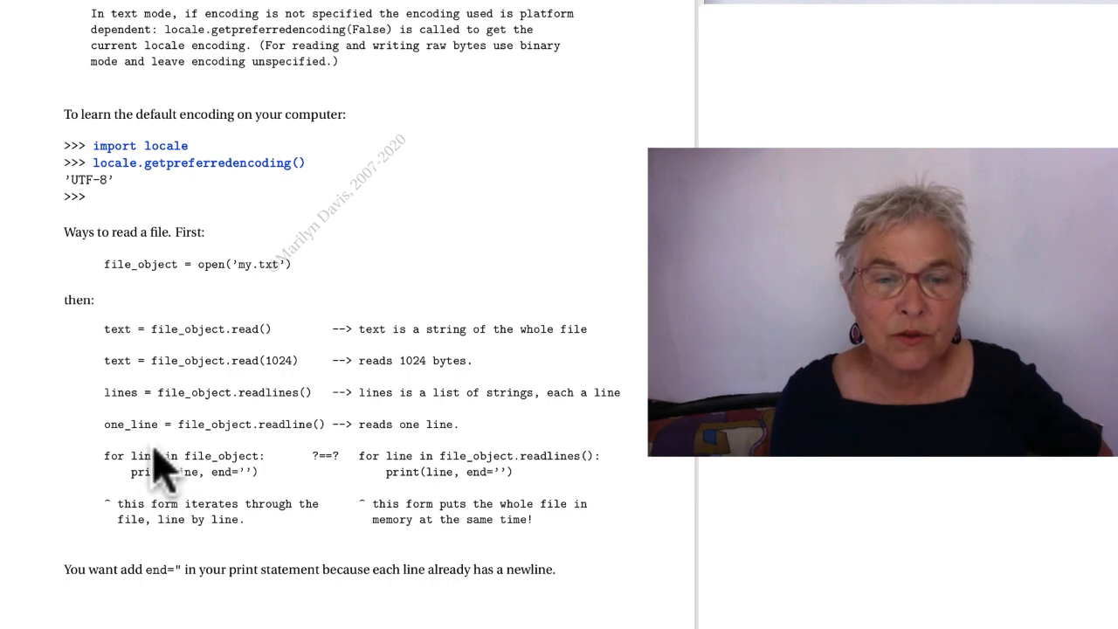
pyautogui.moveTo(214, 512)
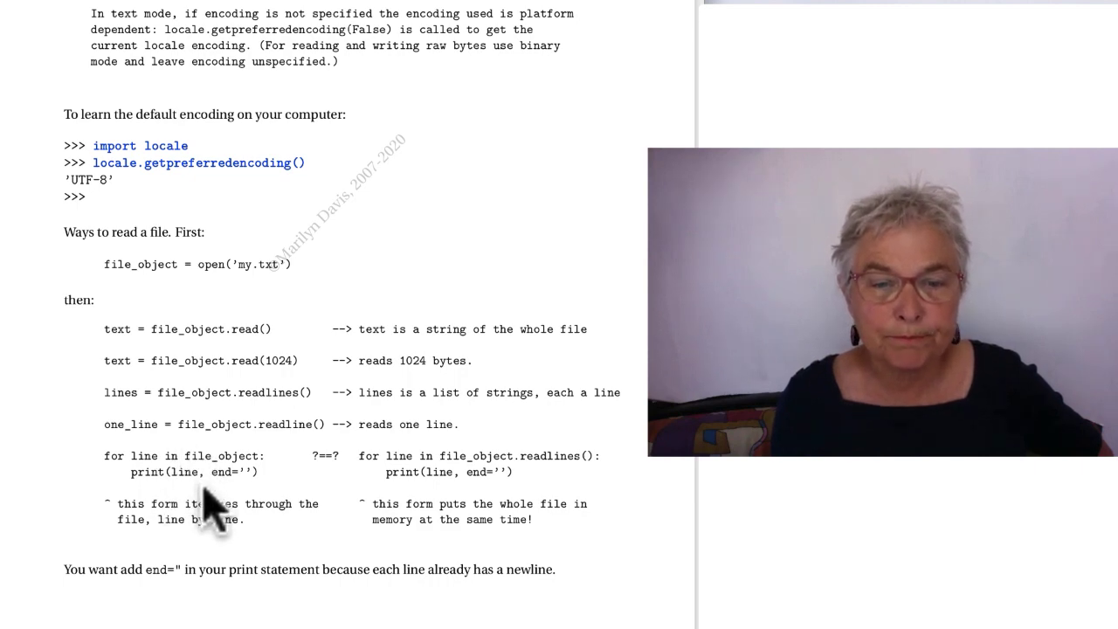
pyautogui.scroll(-3)
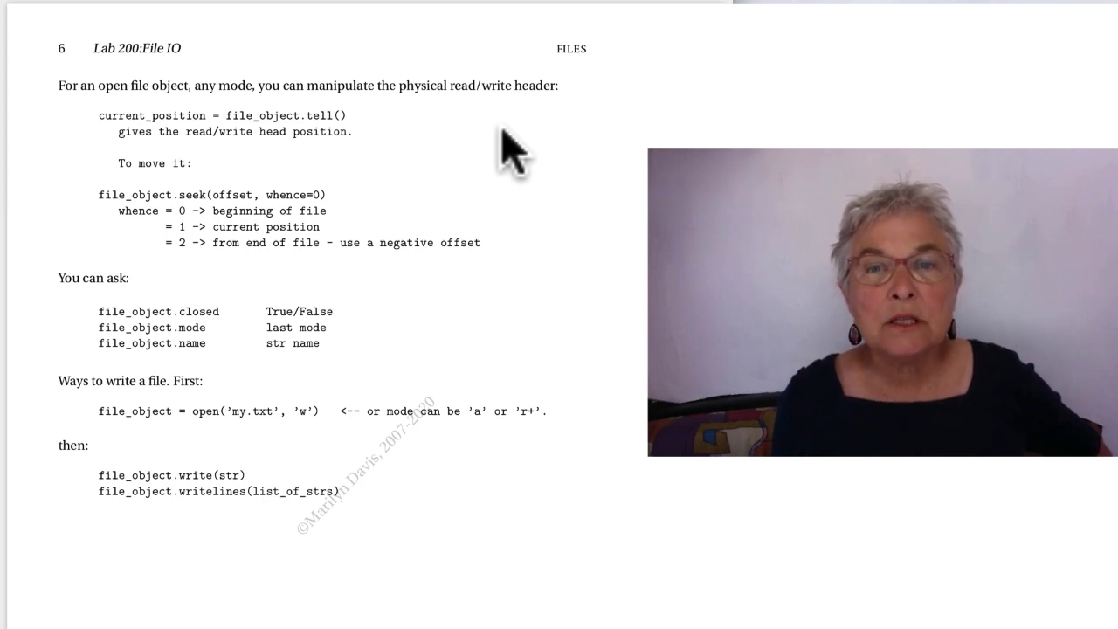
pyautogui.moveTo(476, 122)
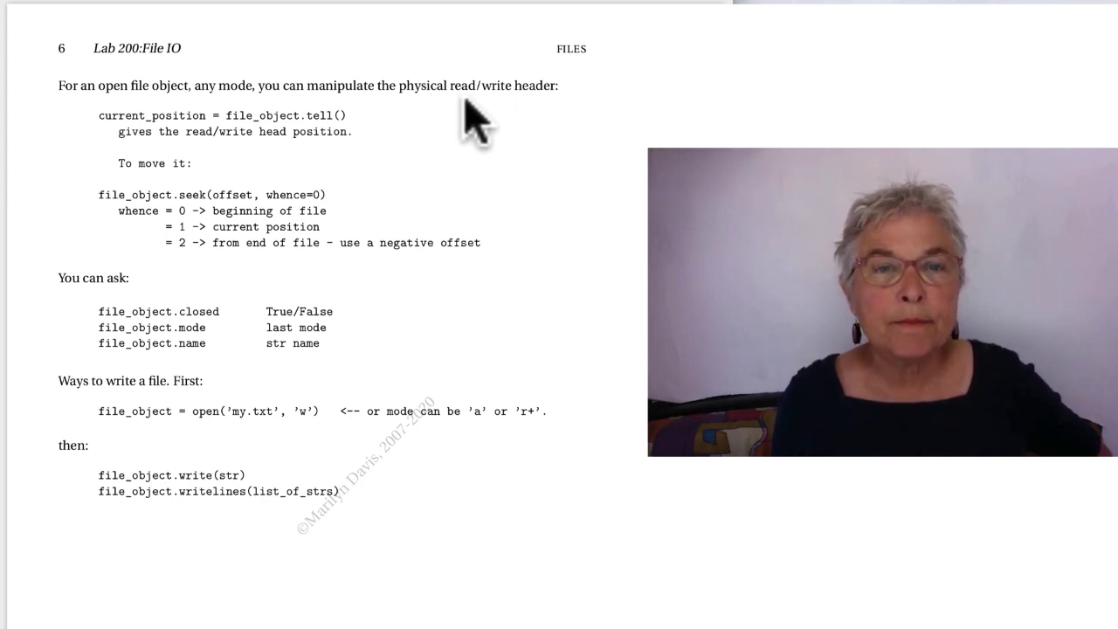
pyautogui.moveTo(210, 145)
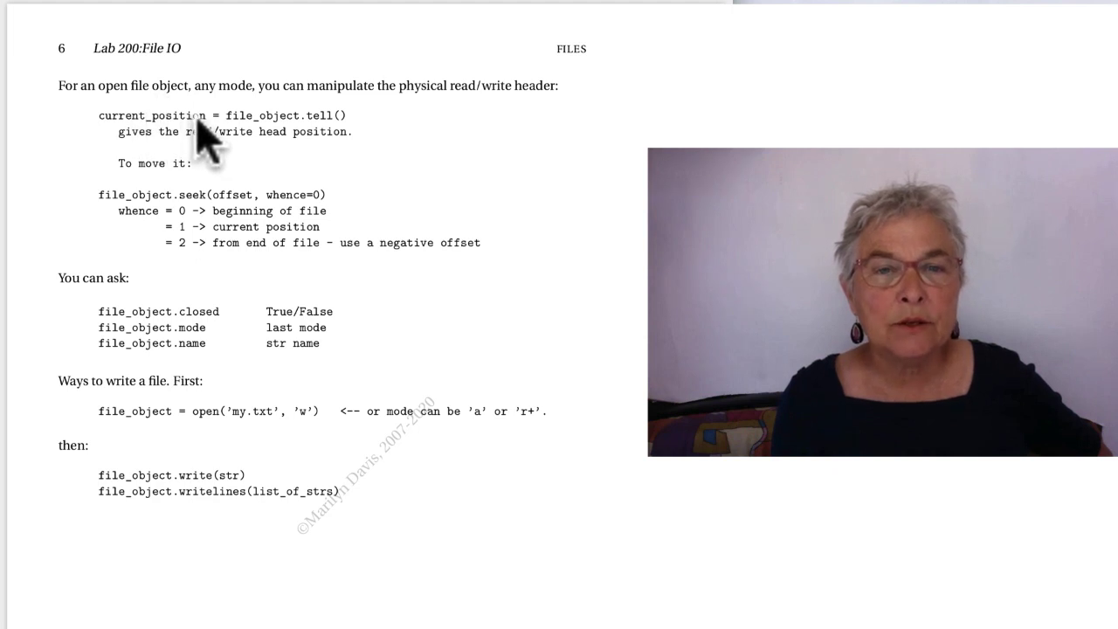
pyautogui.moveTo(279, 145)
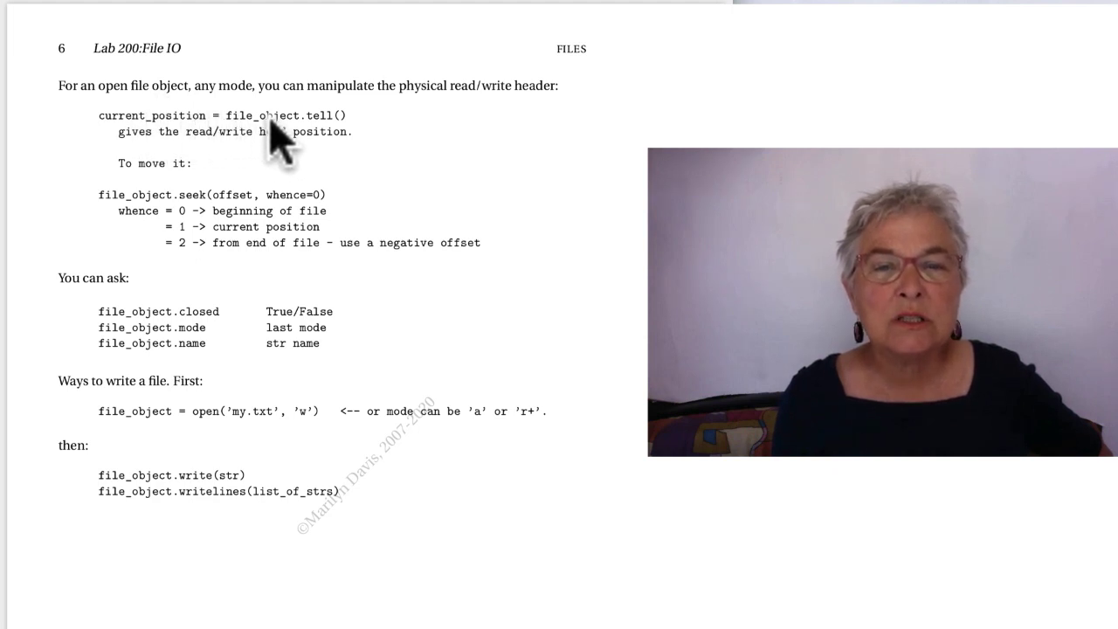
pyautogui.moveTo(301, 148)
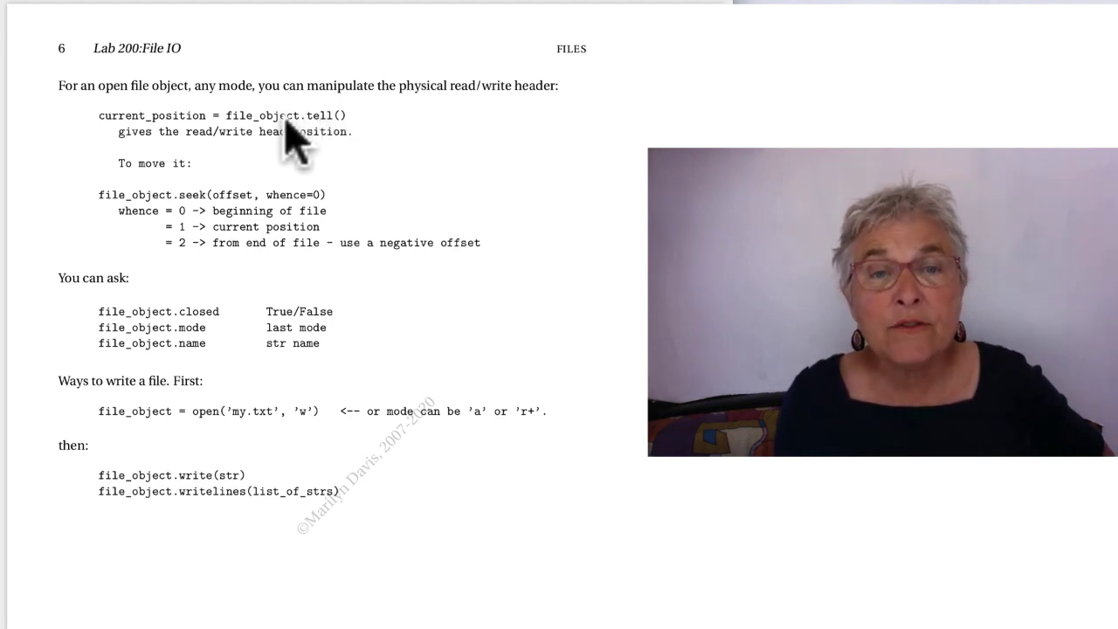
pyautogui.moveTo(174, 136)
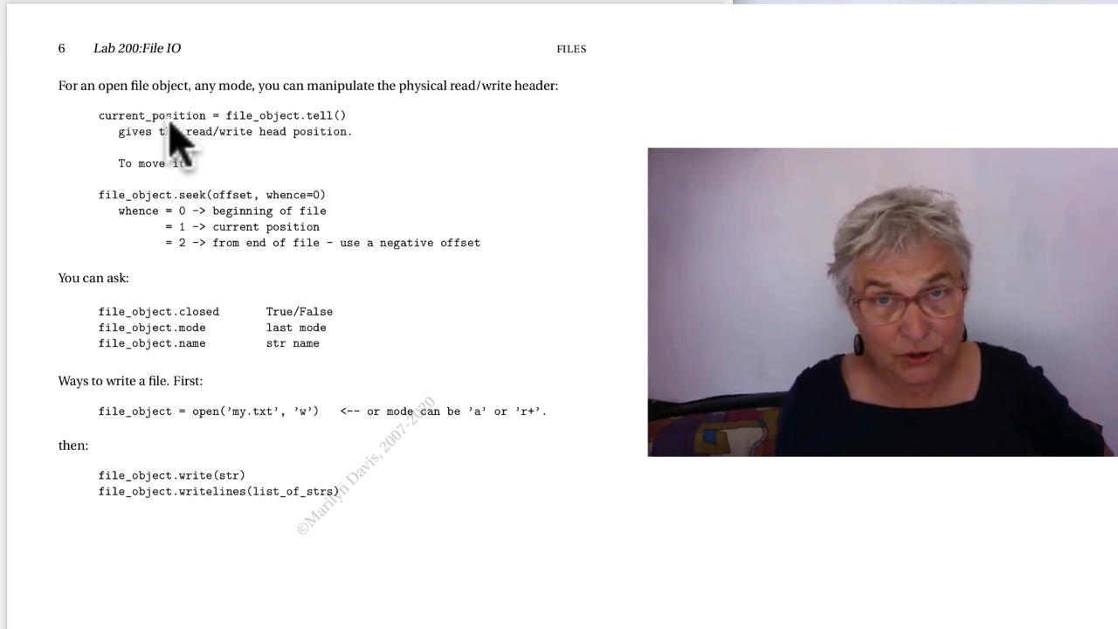
pyautogui.moveTo(188, 166)
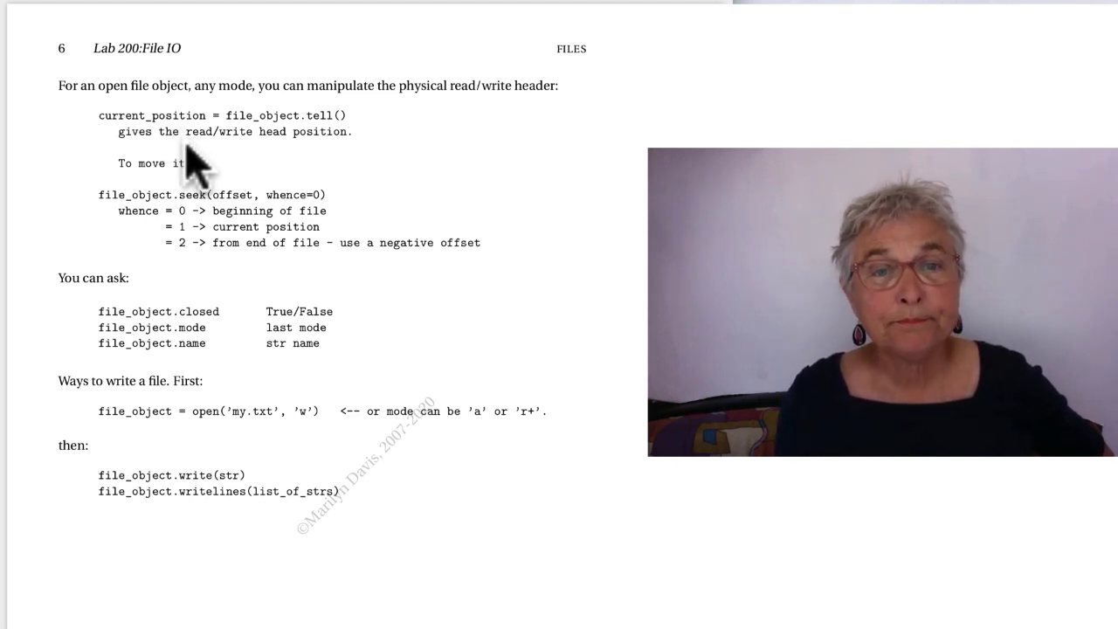
pyautogui.moveTo(203, 188)
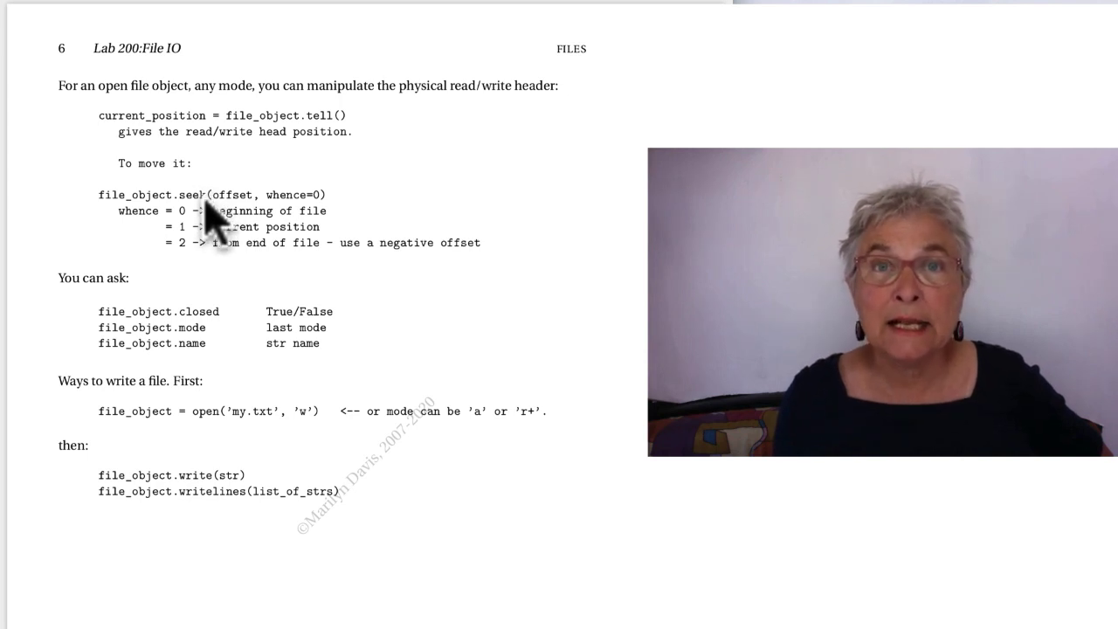
pyautogui.moveTo(236, 214)
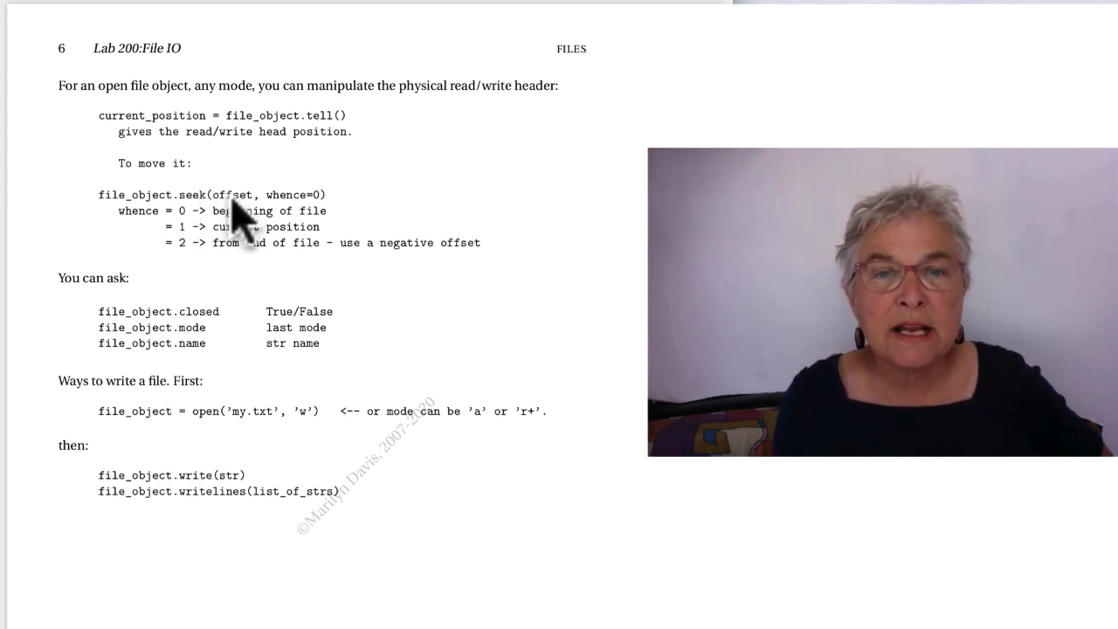
pyautogui.moveTo(302, 223)
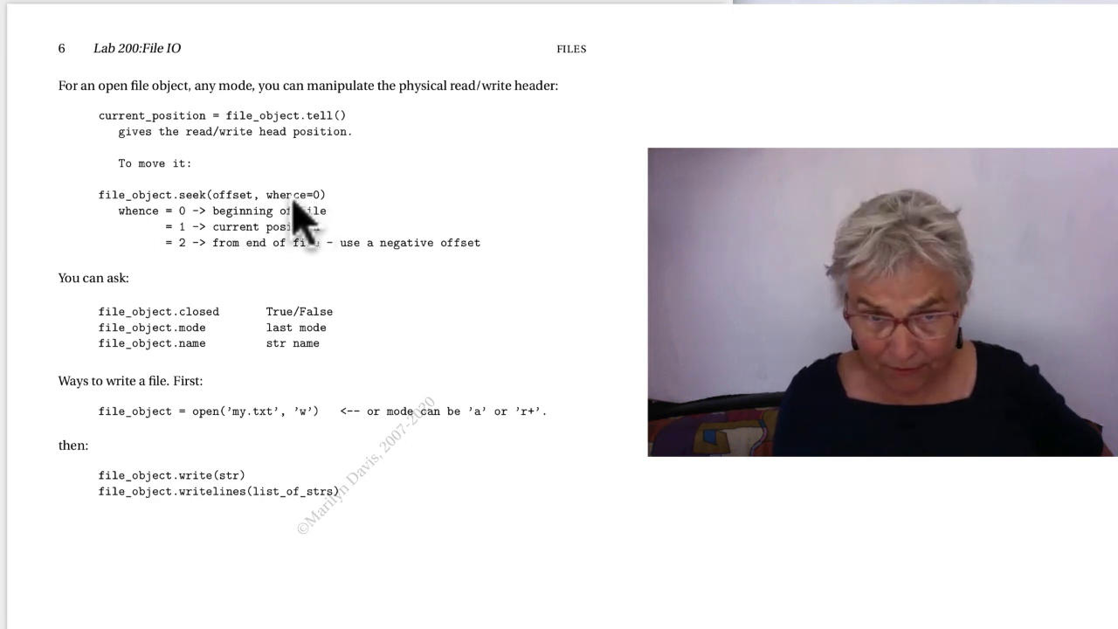
pyautogui.moveTo(197, 236)
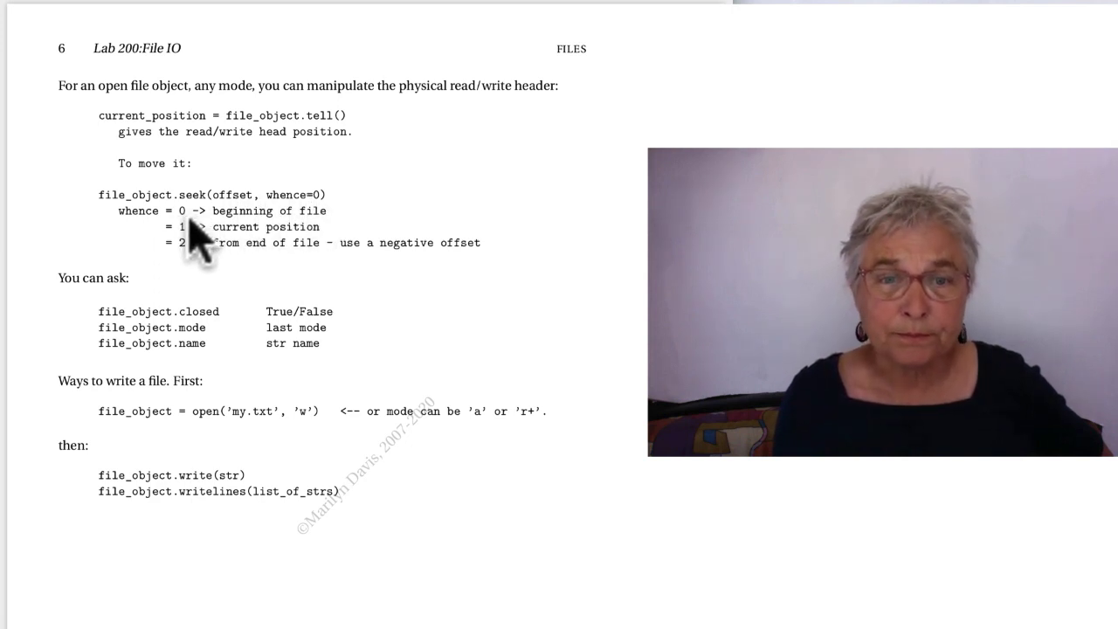
pyautogui.moveTo(244, 249)
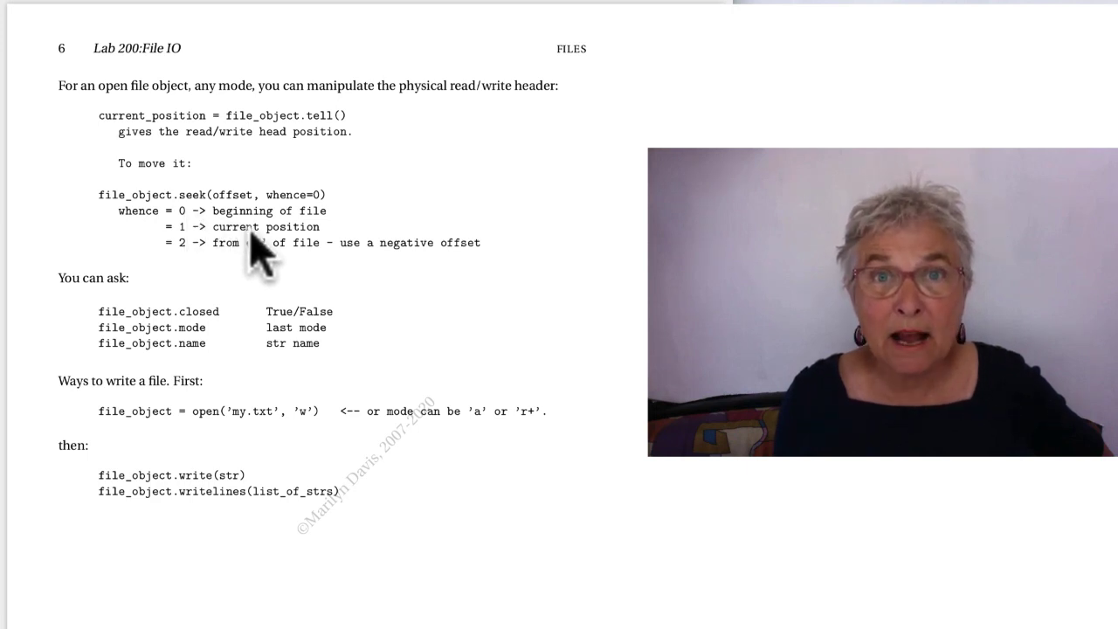
pyautogui.moveTo(306, 275)
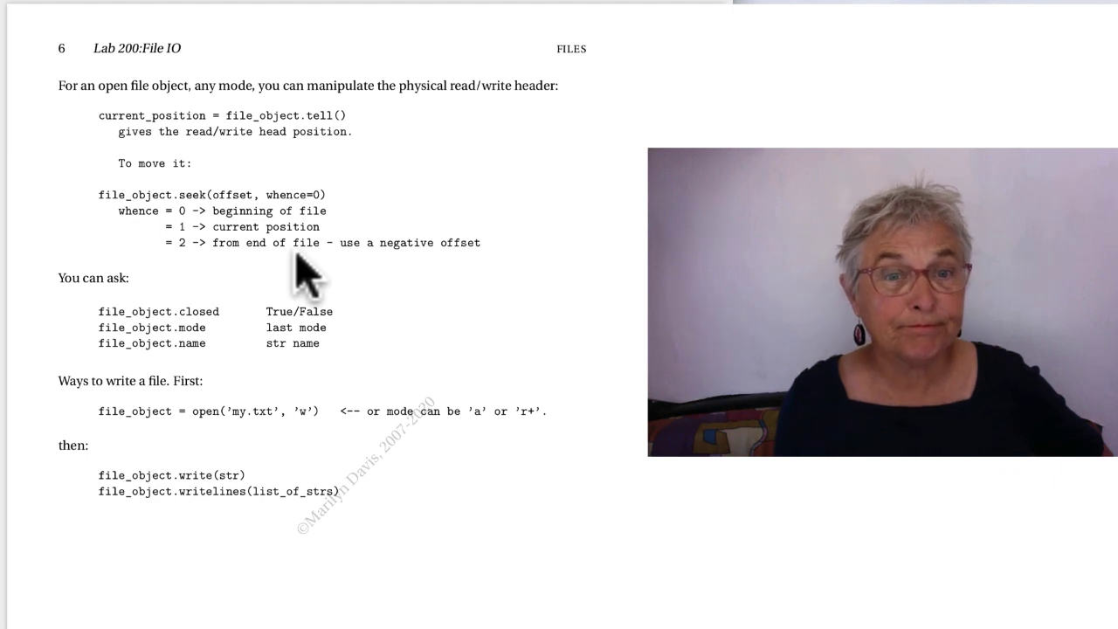
pyautogui.moveTo(266, 280)
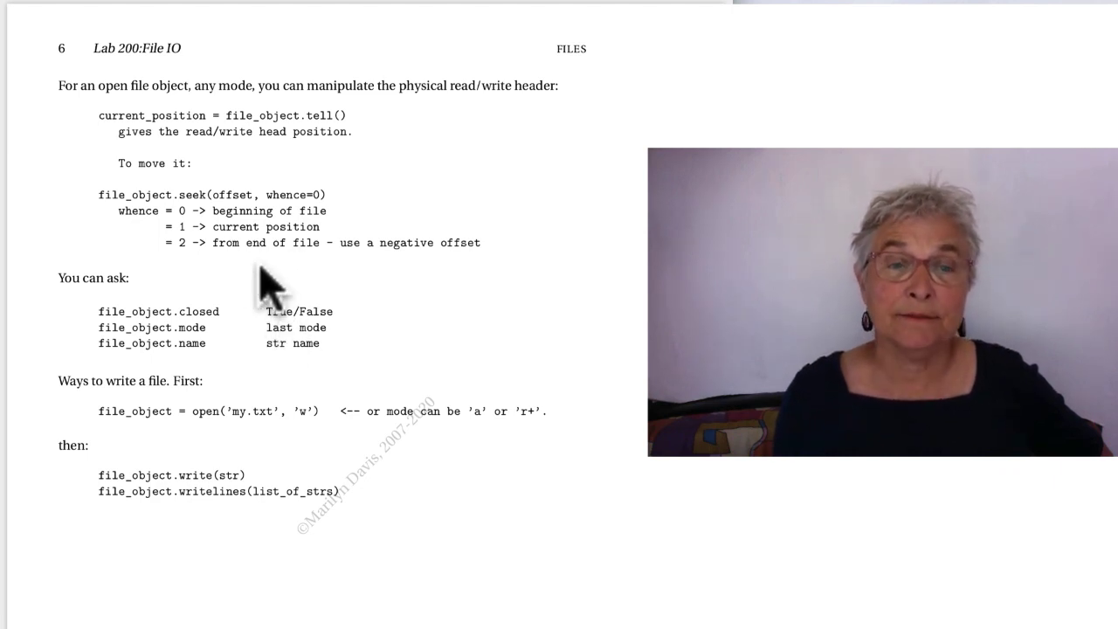
pyautogui.moveTo(157, 340)
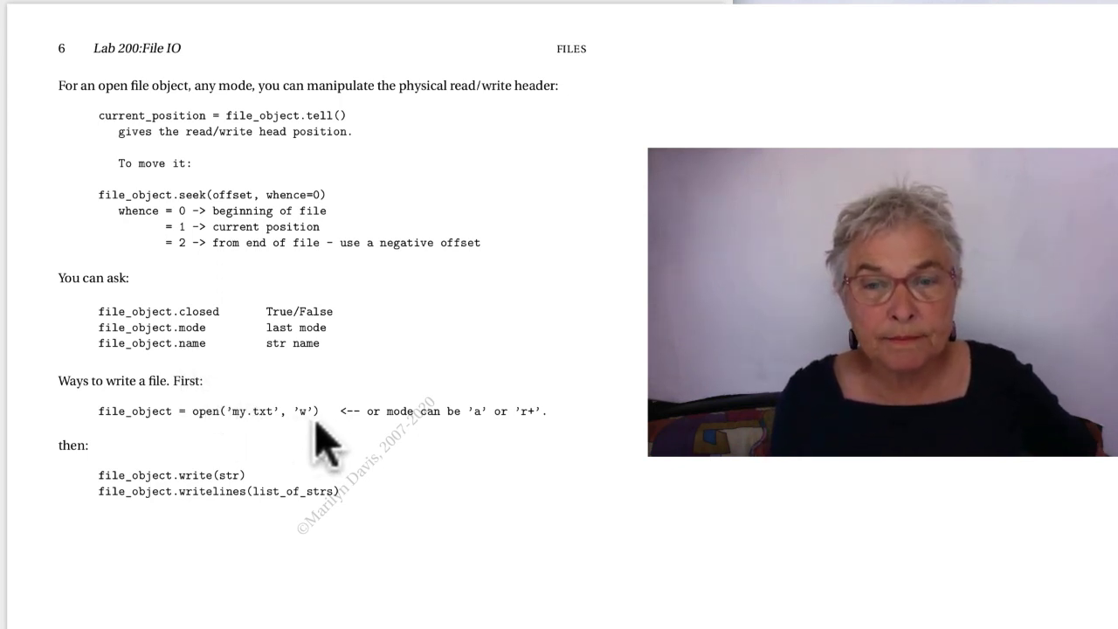
pyautogui.moveTo(485, 436)
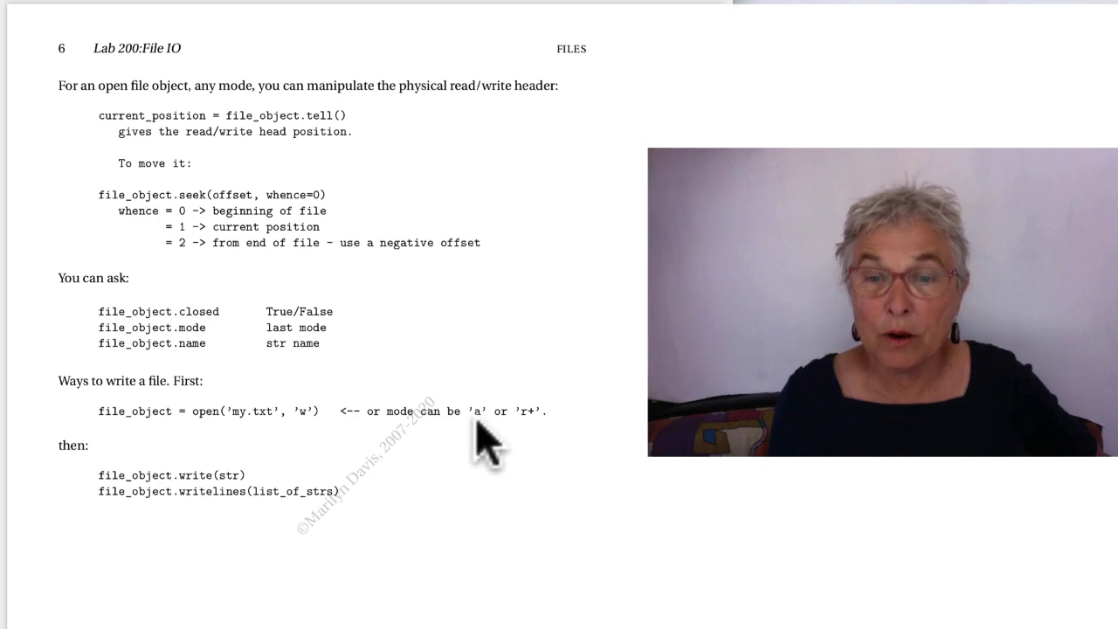
pyautogui.moveTo(253, 446)
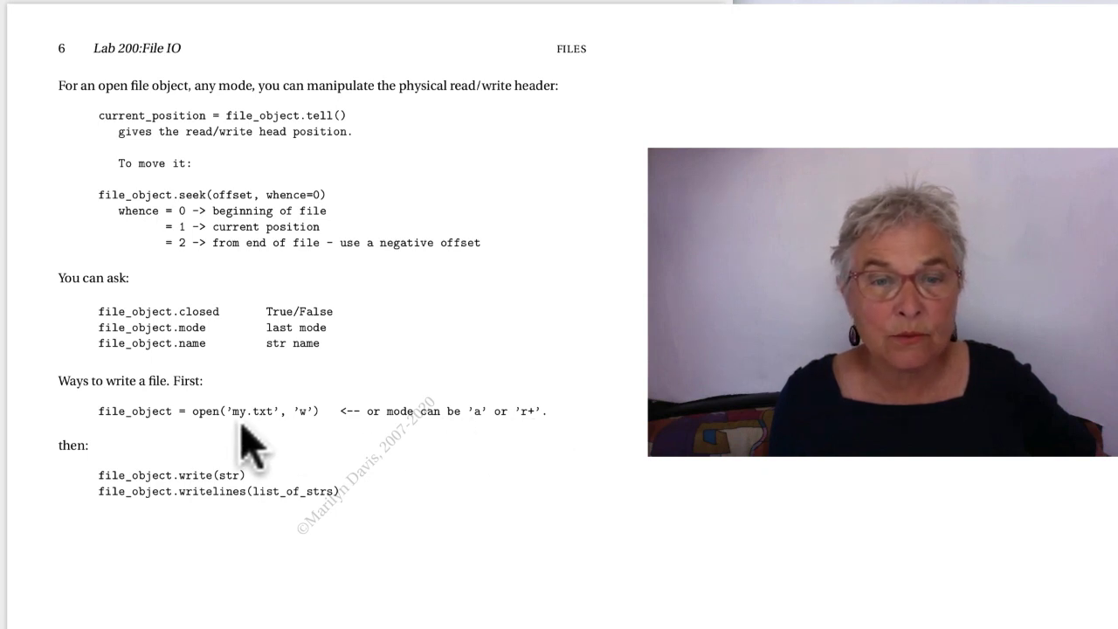
pyautogui.moveTo(249, 503)
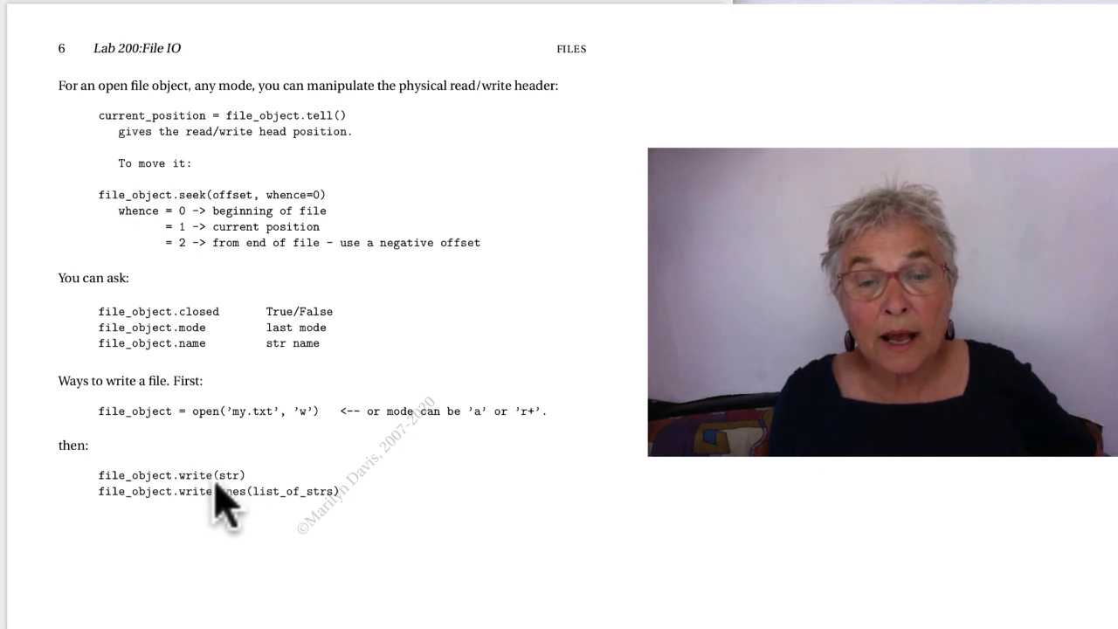
pyautogui.moveTo(240, 502)
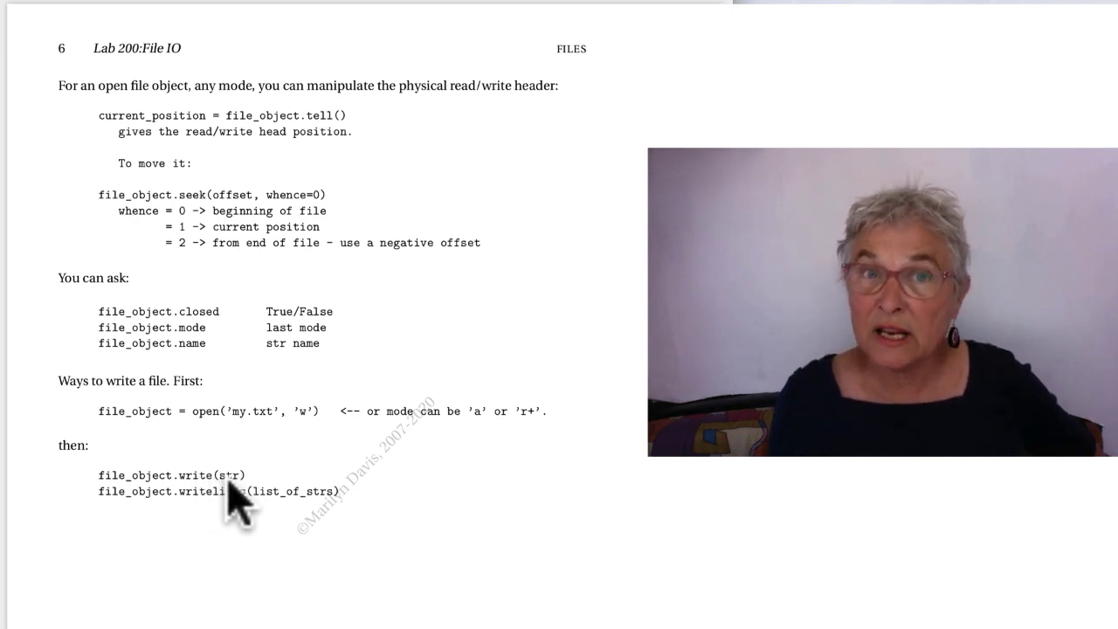
pyautogui.moveTo(257, 511)
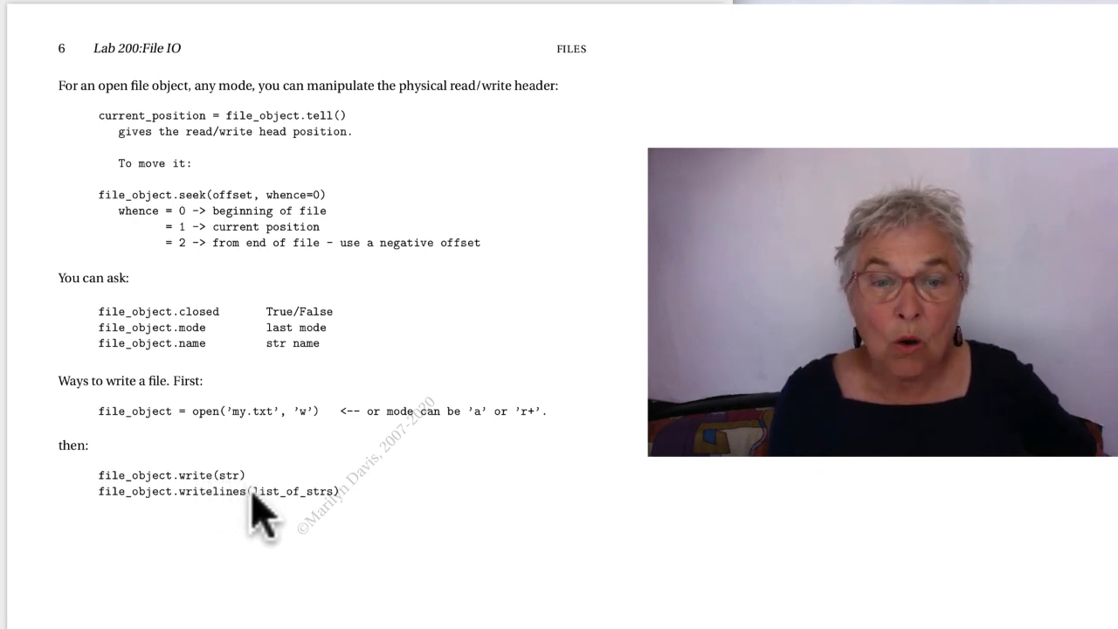
pyautogui.moveTo(328, 524)
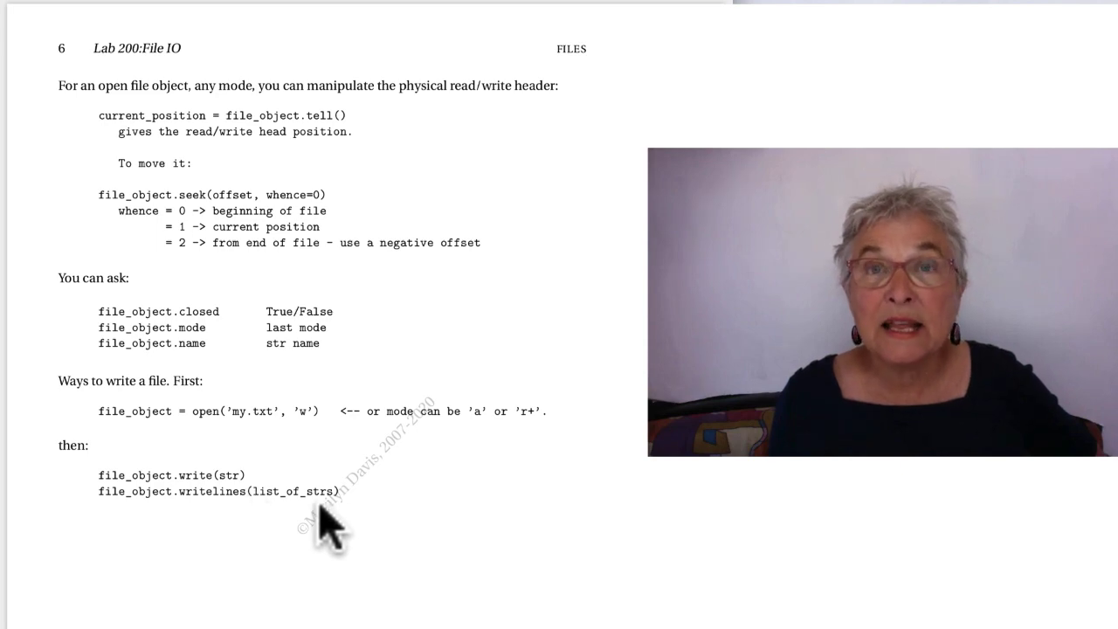